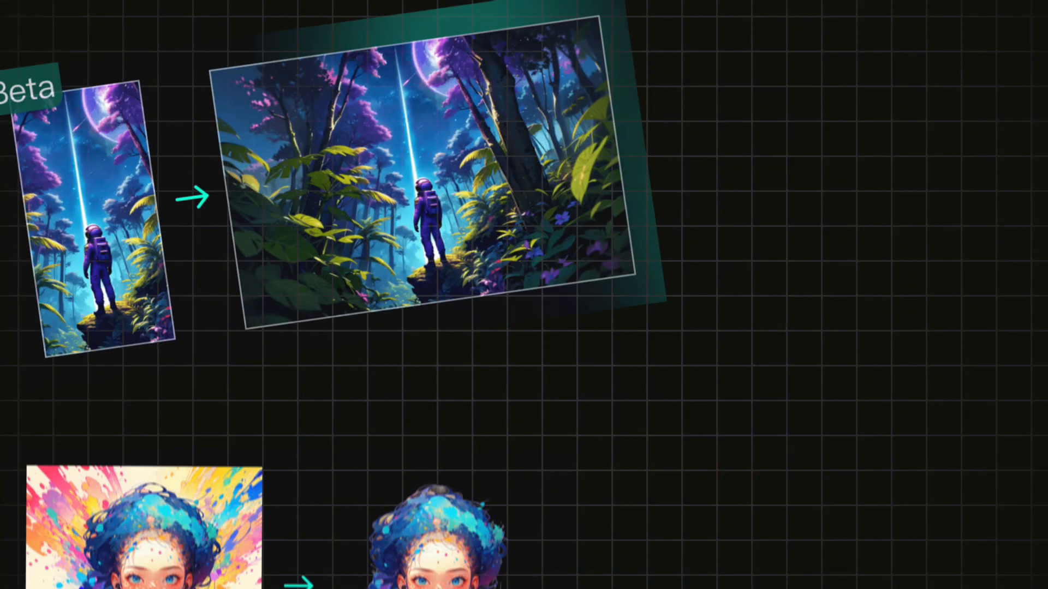
# Search 'awp' to find the AWpainting checkpoint model.
pyautogui.scroll(-3)
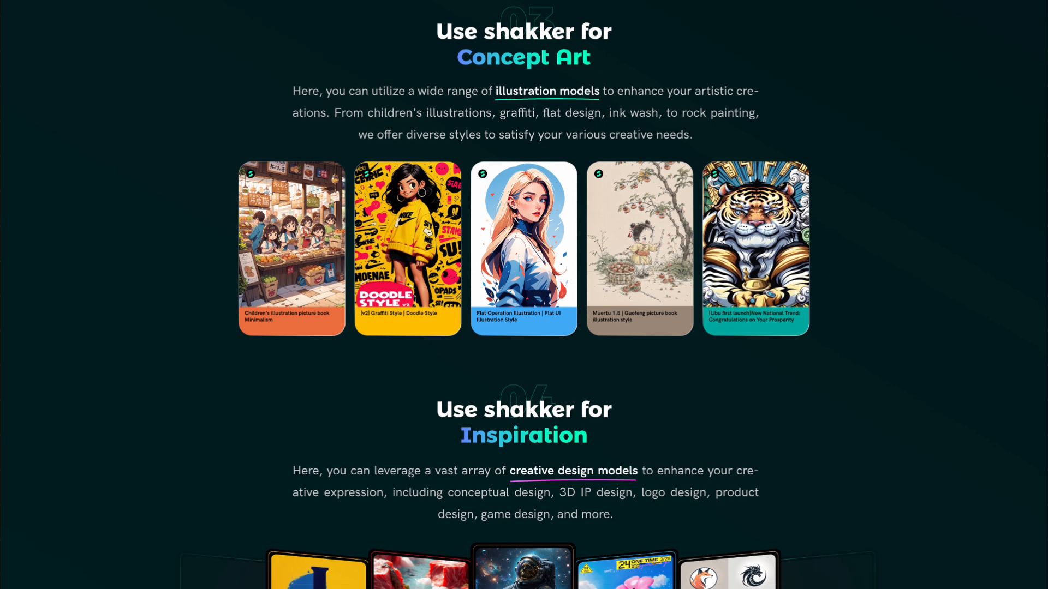
pyautogui.scroll(-3)
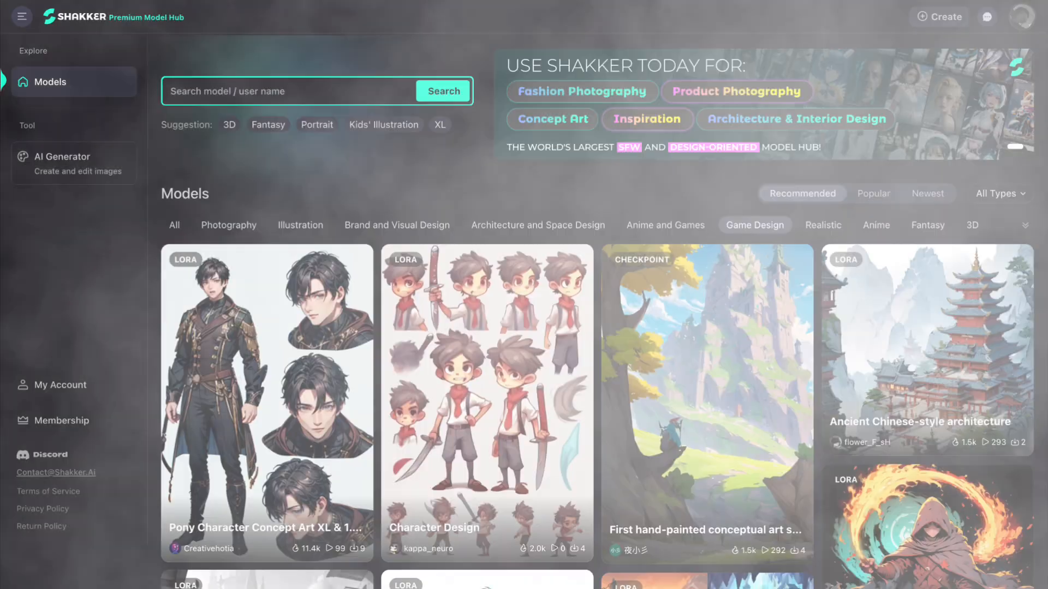
pyautogui.scroll(-3)
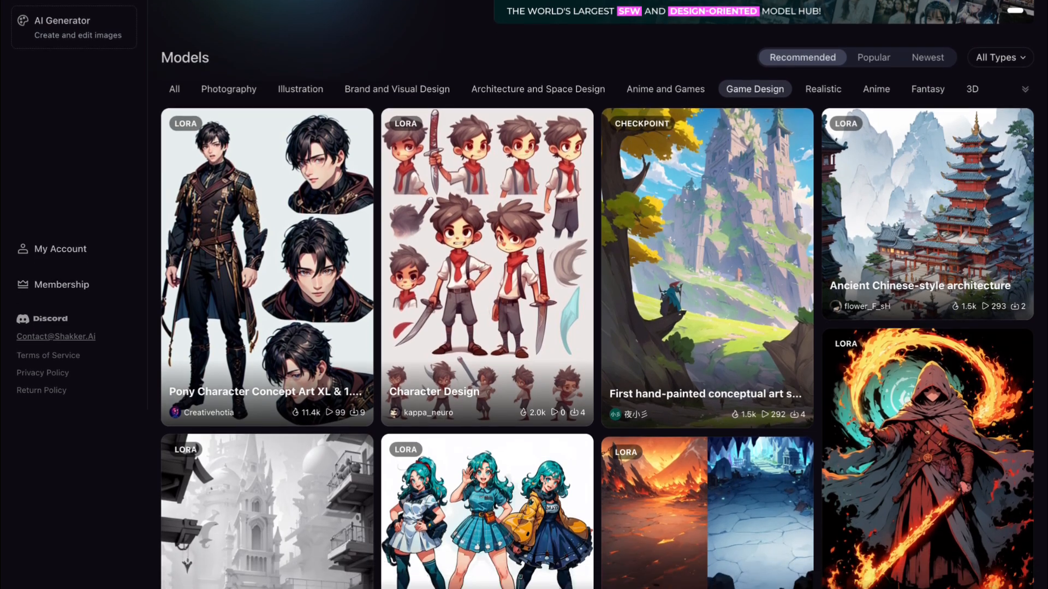
pyautogui.scroll(-3)
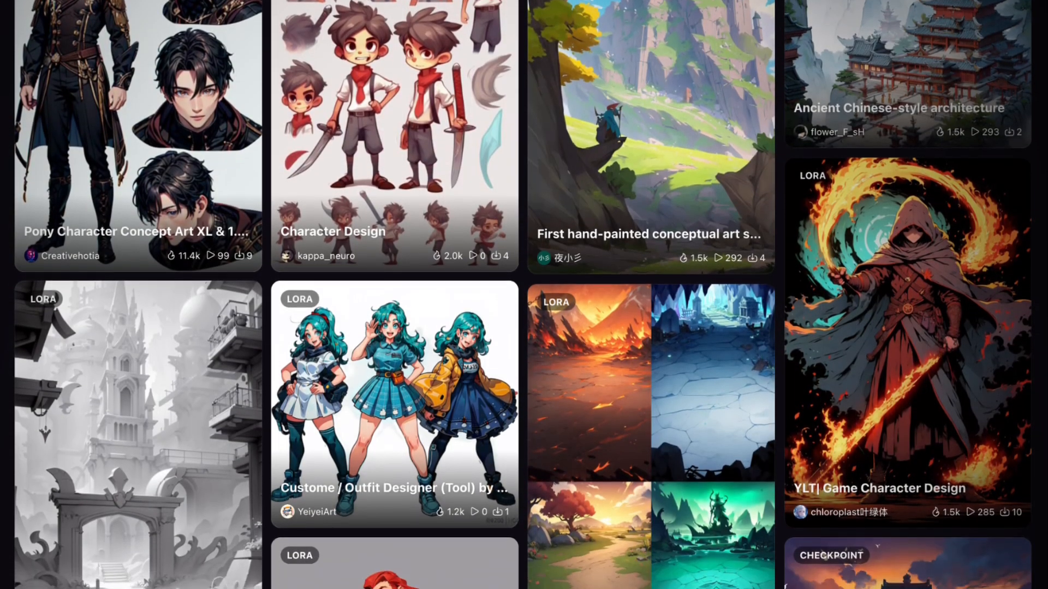
pyautogui.scroll(-3)
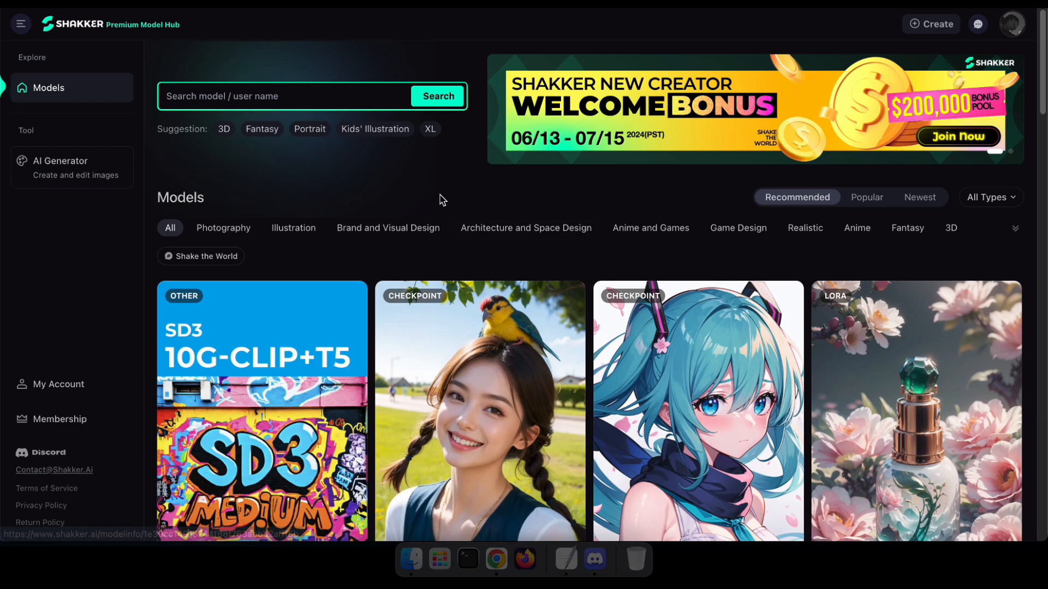
pyautogui.write('awpainting')
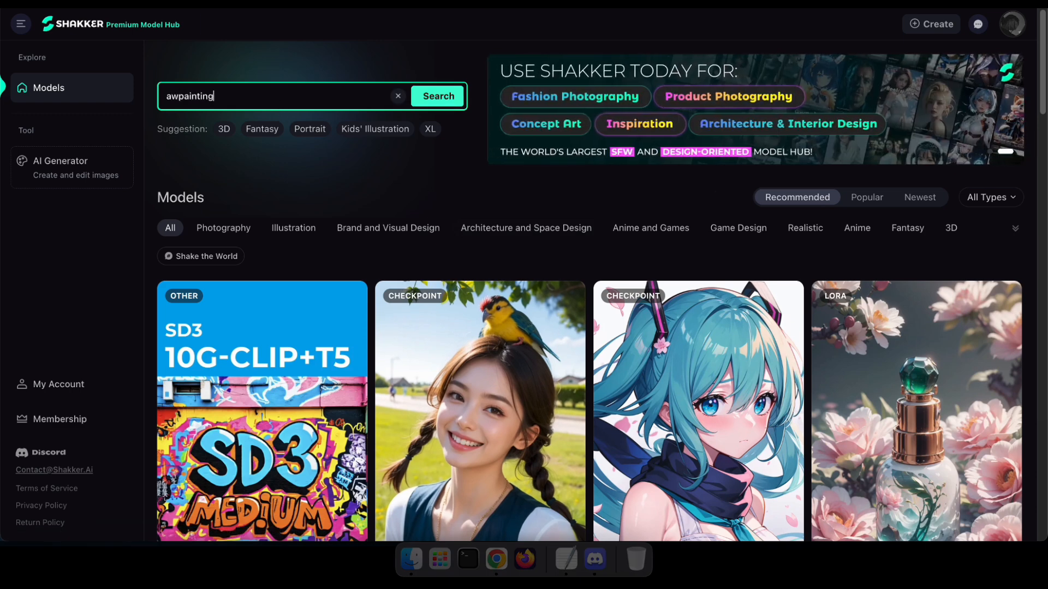
pyautogui.click(438, 96)
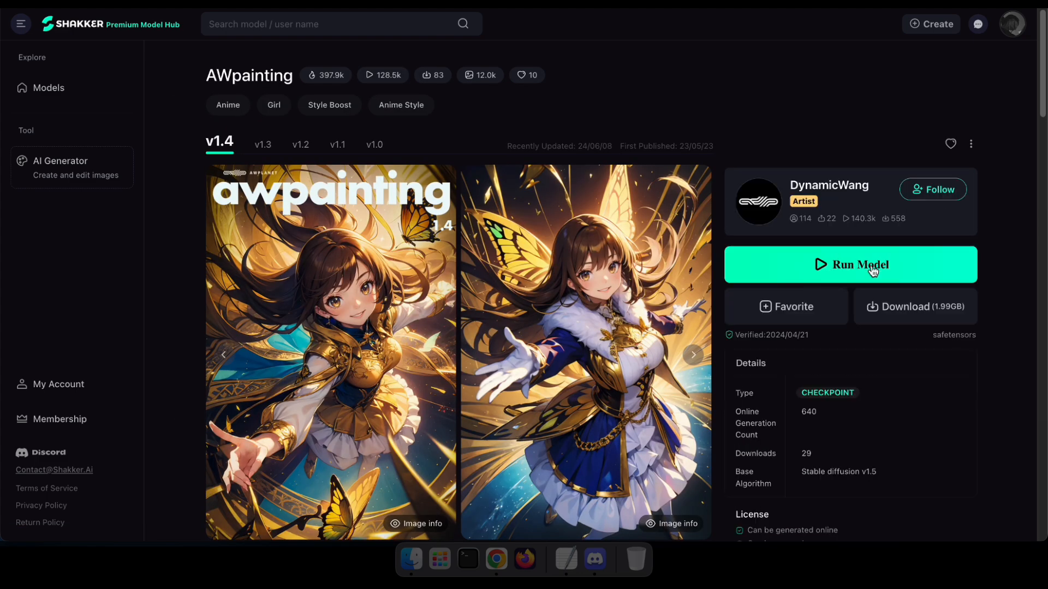
pyautogui.moveTo(67, 173)
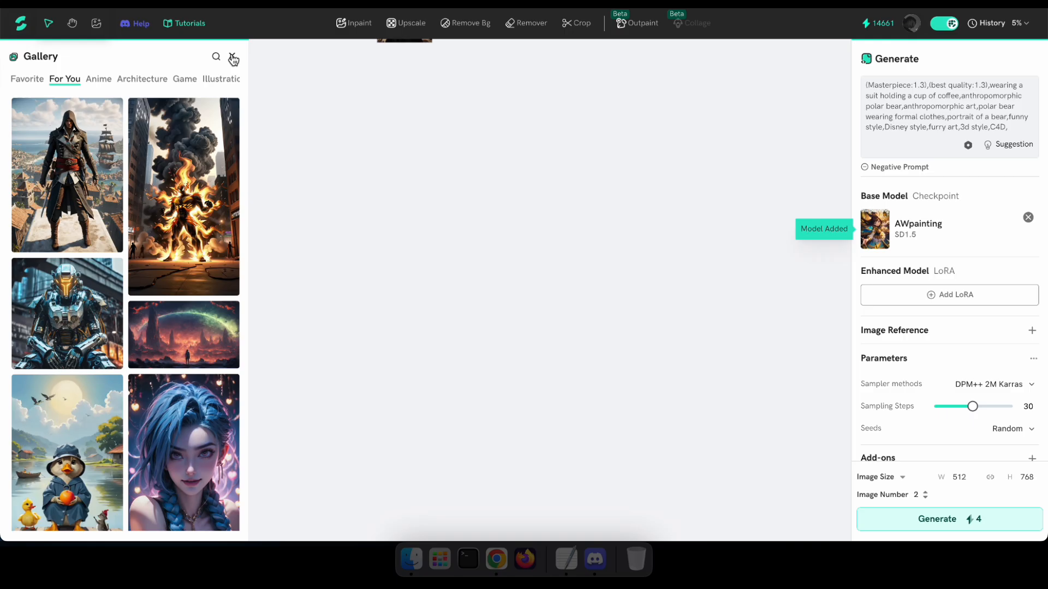
# Hide the gallery, enter the white-haired garden girl prompt, and disable the Anime and Manga negative preset.
pyautogui.click(233, 57)
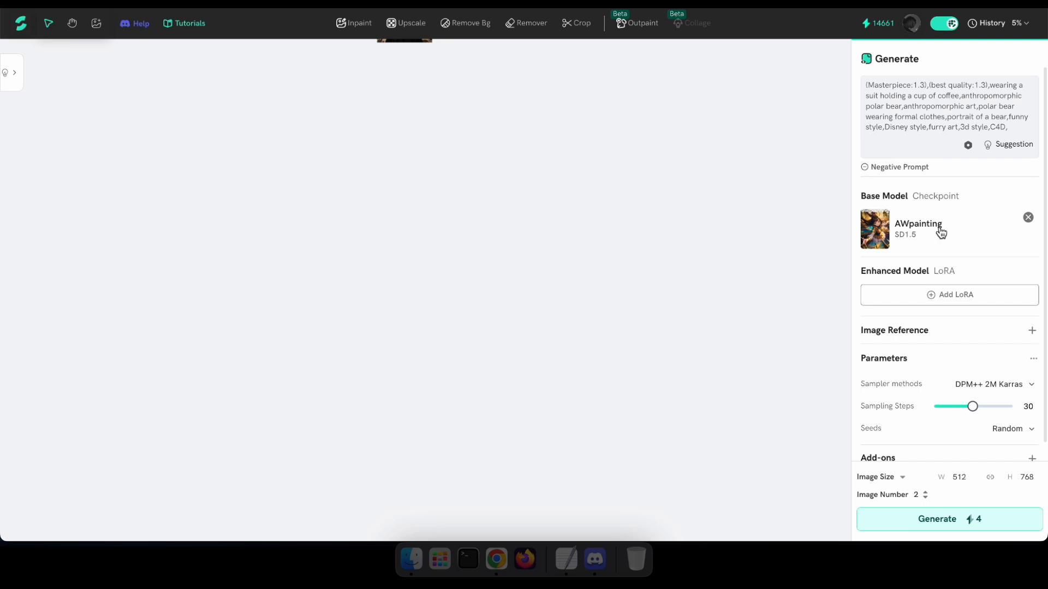
pyautogui.click(566, 559)
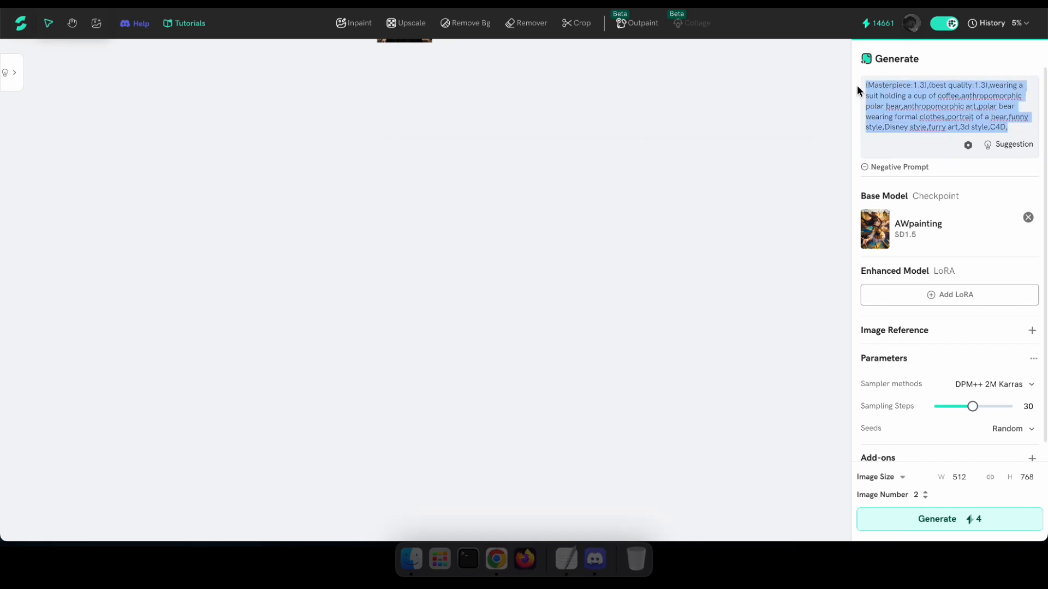
pyautogui.click(898, 167)
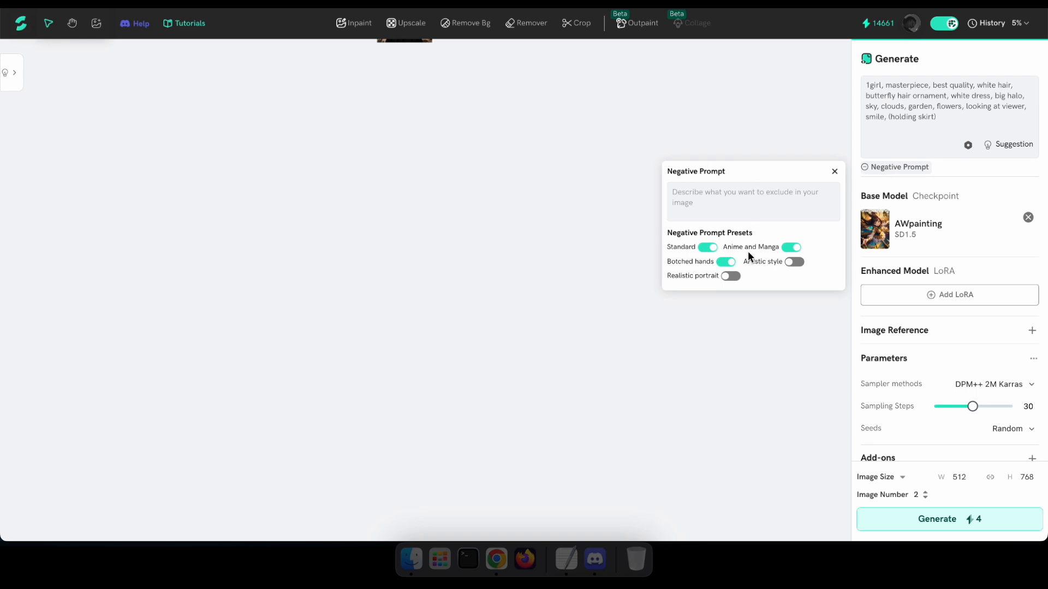
pyautogui.click(790, 246)
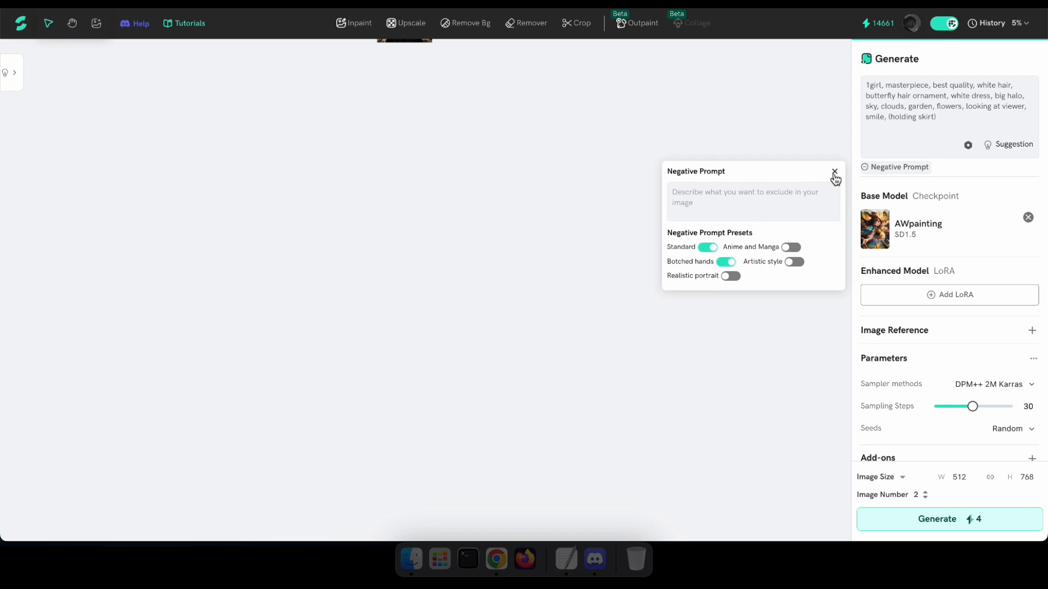
pyautogui.click(834, 172)
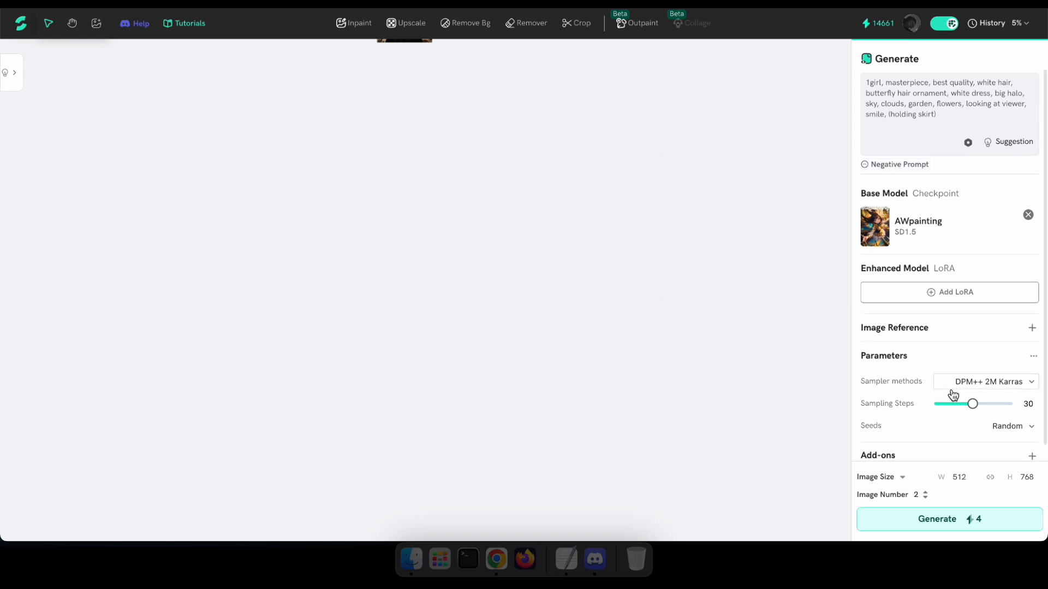
pyautogui.scroll(-3)
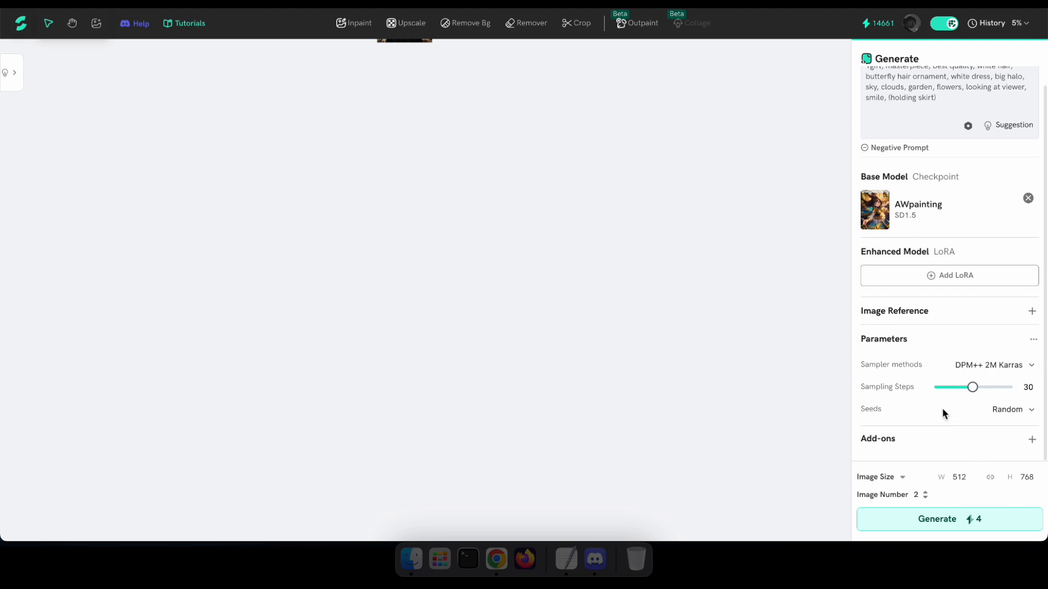
pyautogui.click(949, 519)
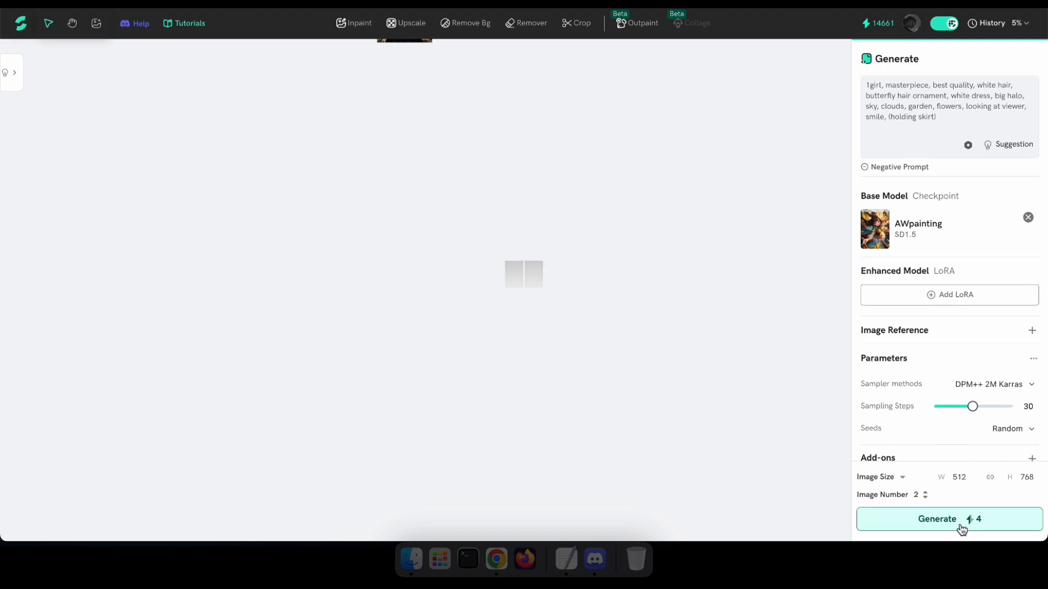
# Generate two halo-wearing white-dress girl images from the garden prompt.
pyautogui.click(950, 519)
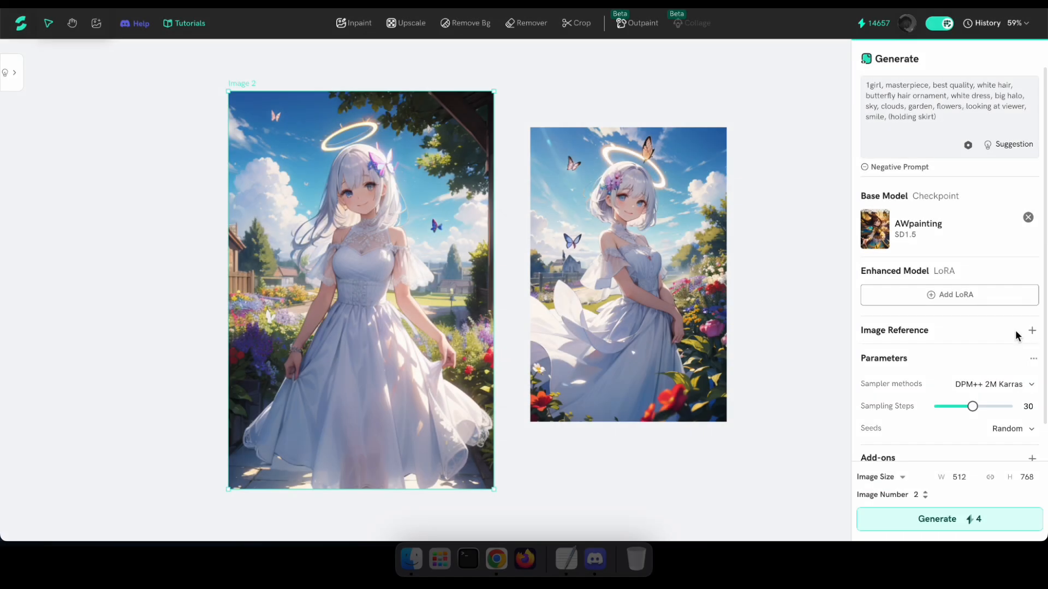
# Load 1.webp as a Pose reference for a 764×1146 output size, then generate.
pyautogui.click(1032, 331)
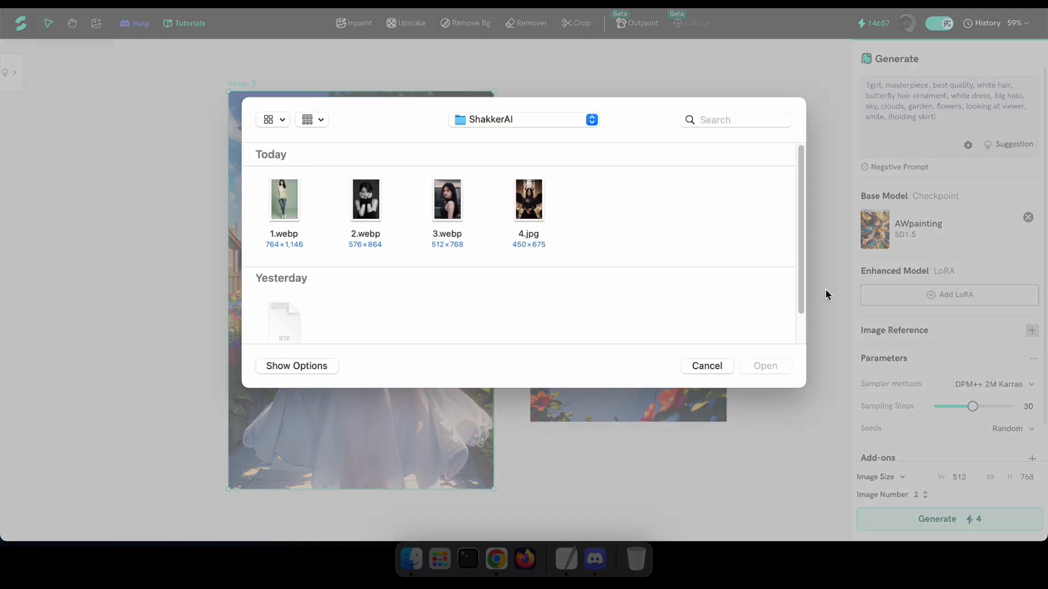
pyautogui.click(283, 200)
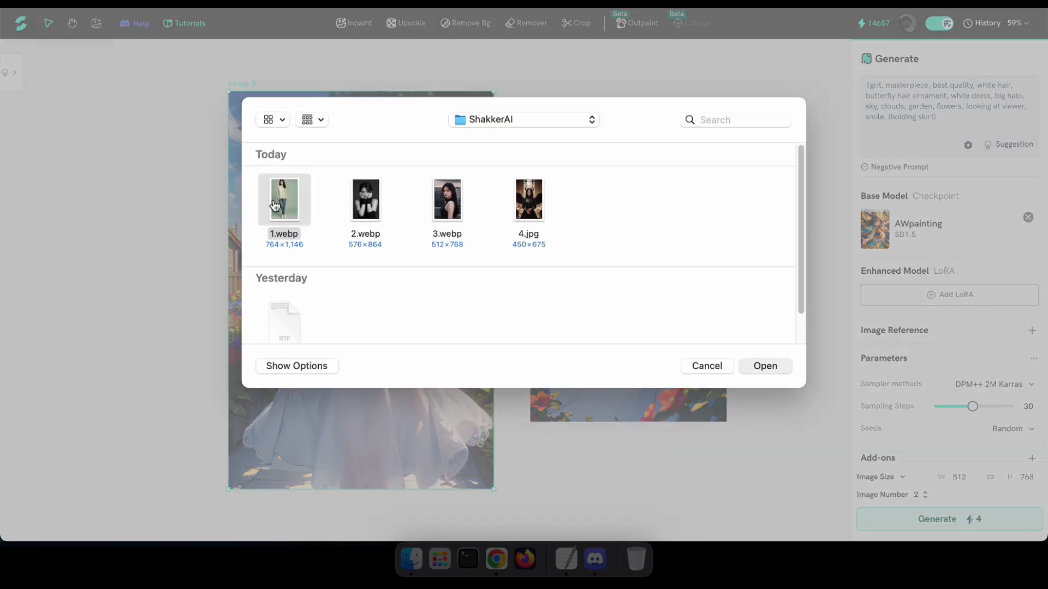
pyautogui.click(765, 367)
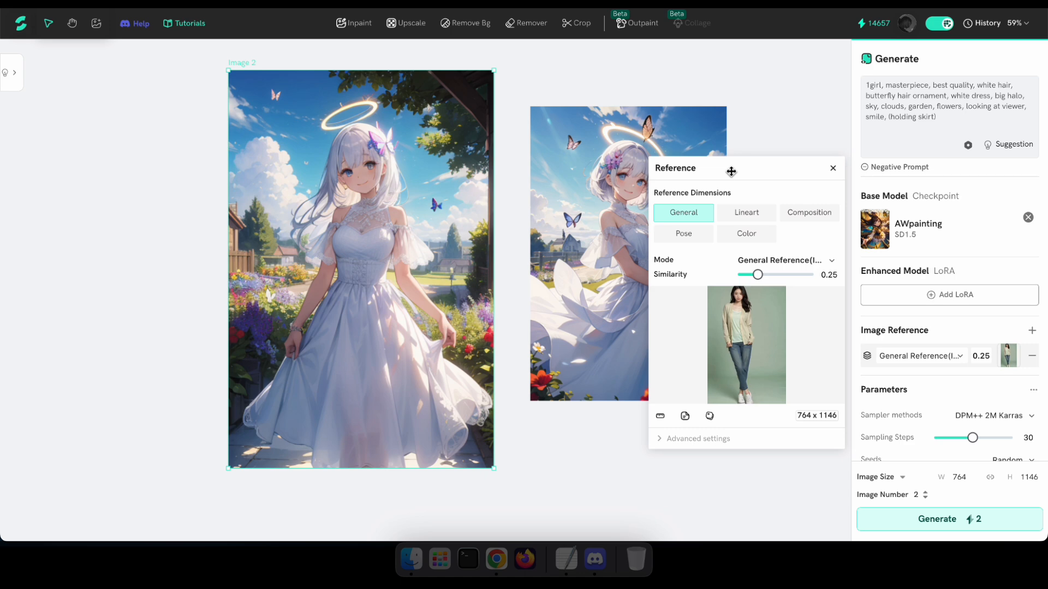
pyautogui.moveTo(756, 275)
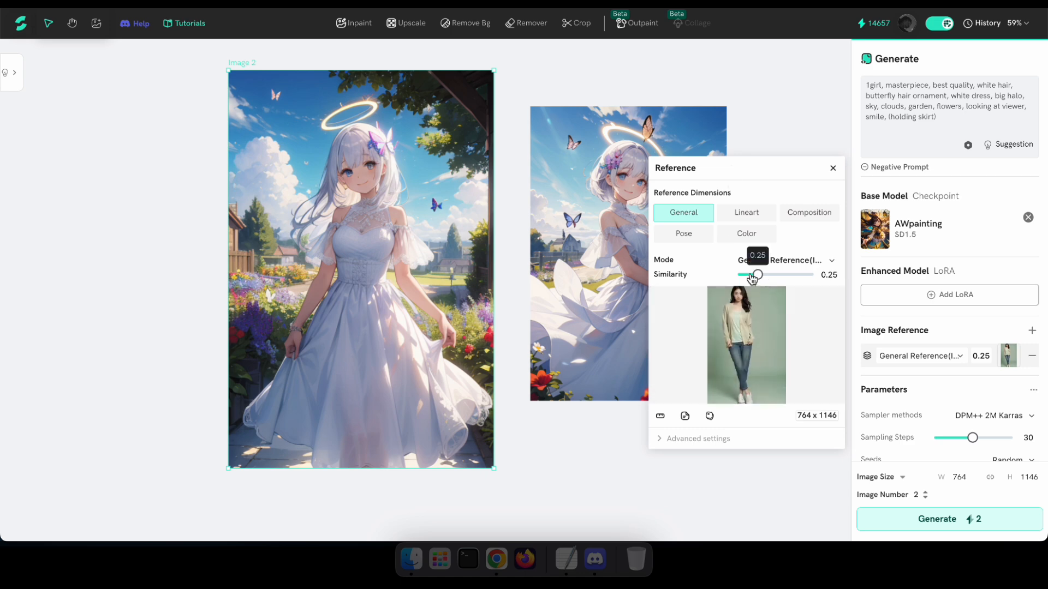
pyautogui.click(683, 233)
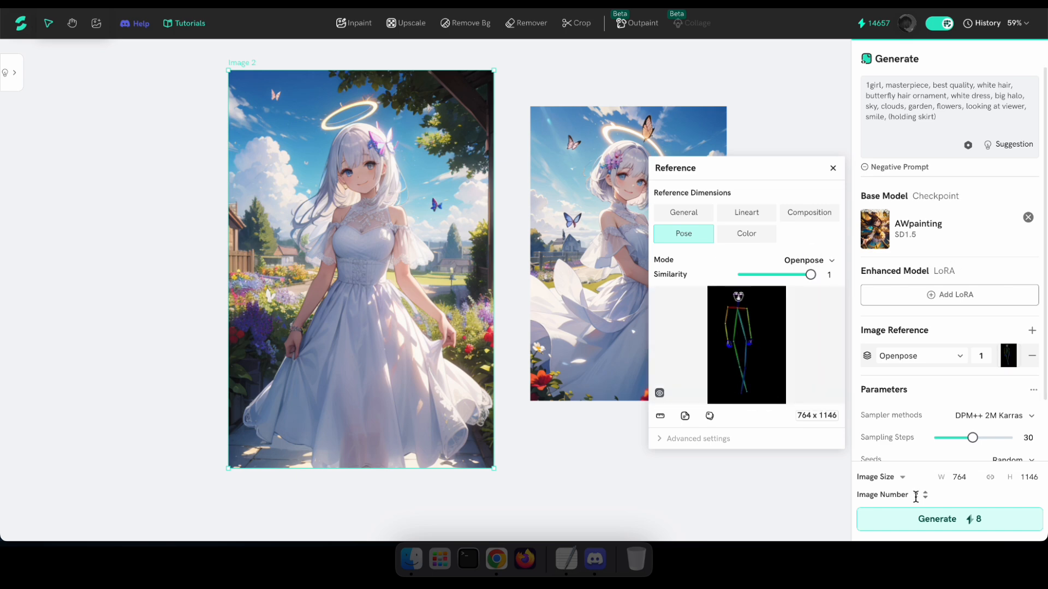
pyautogui.click(949, 519)
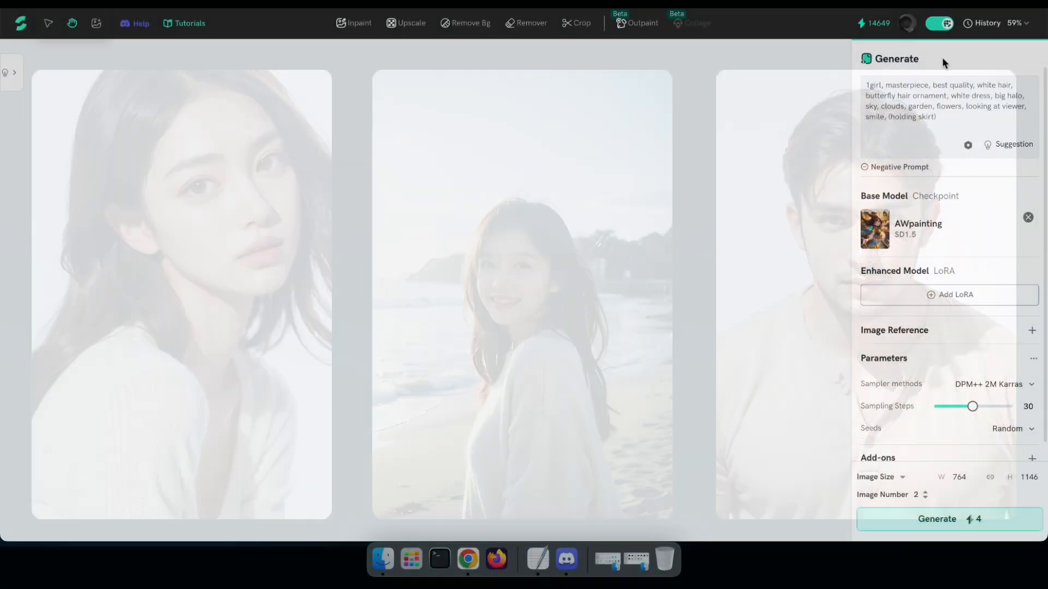
# Switch the base model to majicMIX realistic wheat orange.
pyautogui.click(918, 229)
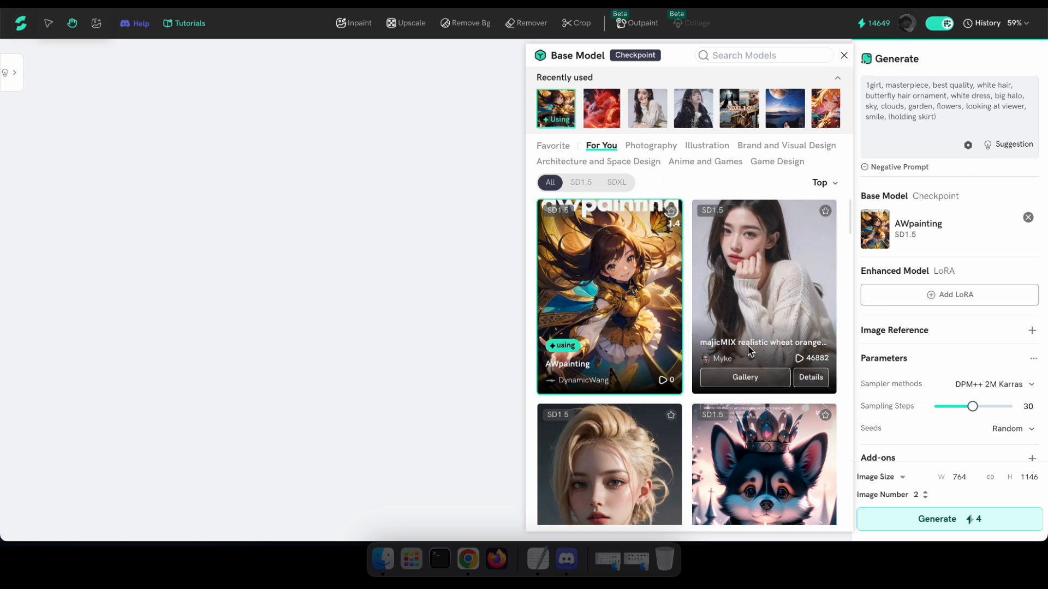
pyautogui.click(764, 297)
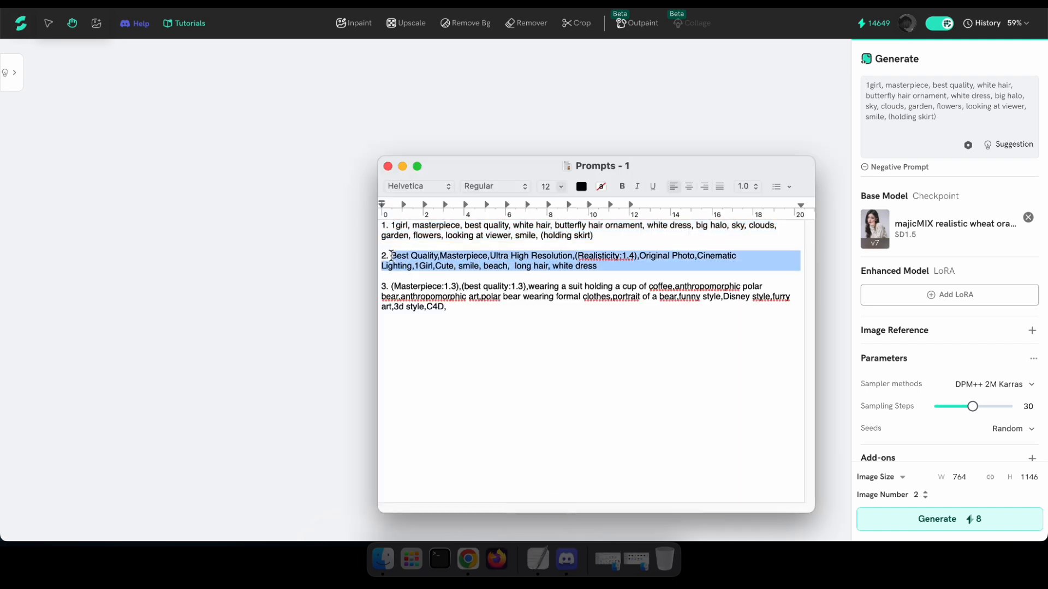
pyautogui.moveTo(686, 260)
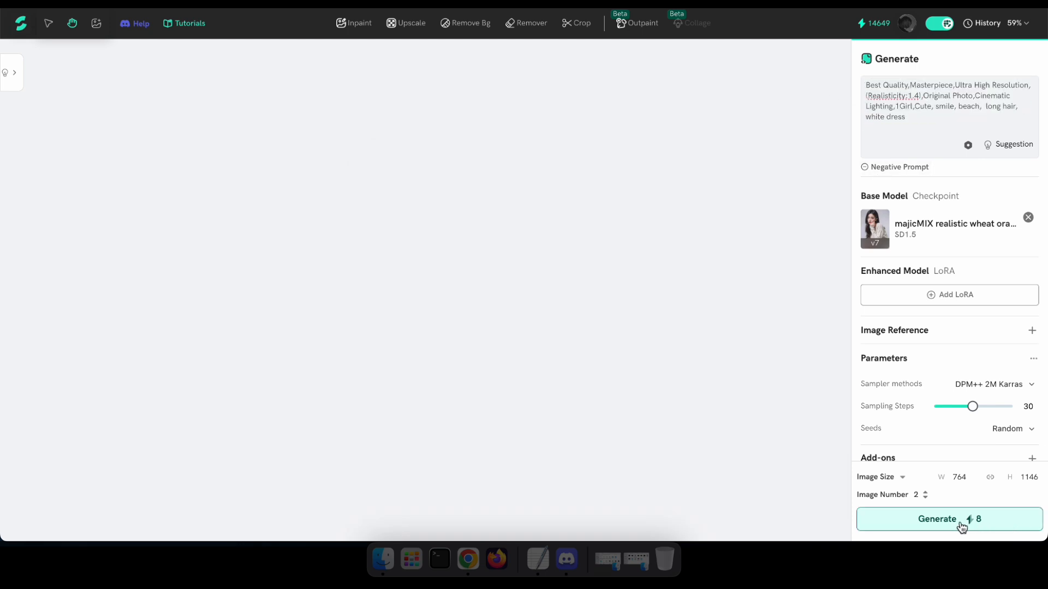
# Generate beach portraits, then switch the sampler to Euler a with 35 sampling steps.
pyautogui.click(949, 519)
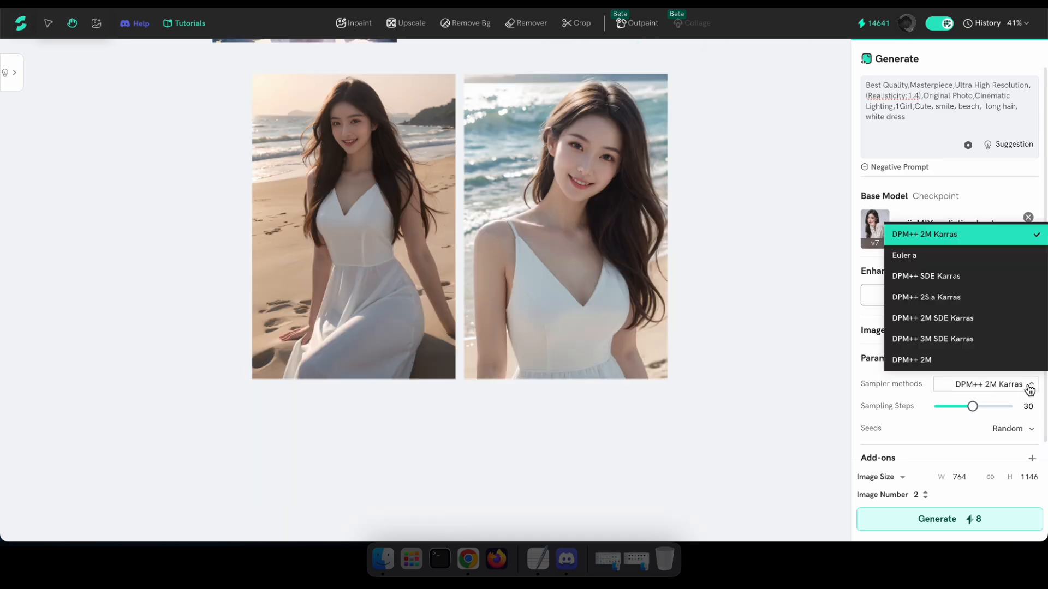
pyautogui.moveTo(911, 263)
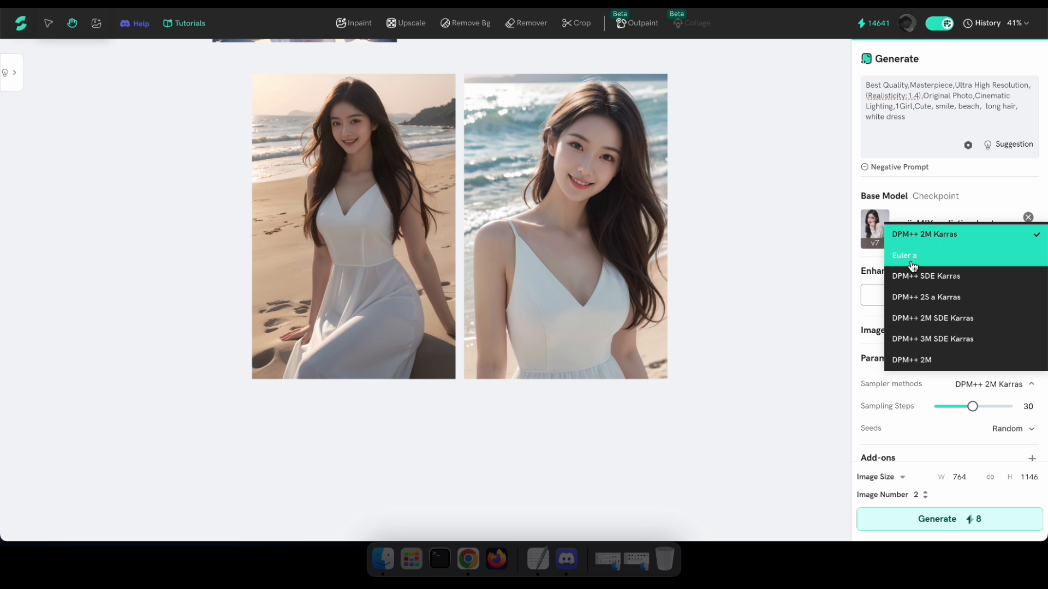
pyautogui.click(904, 255)
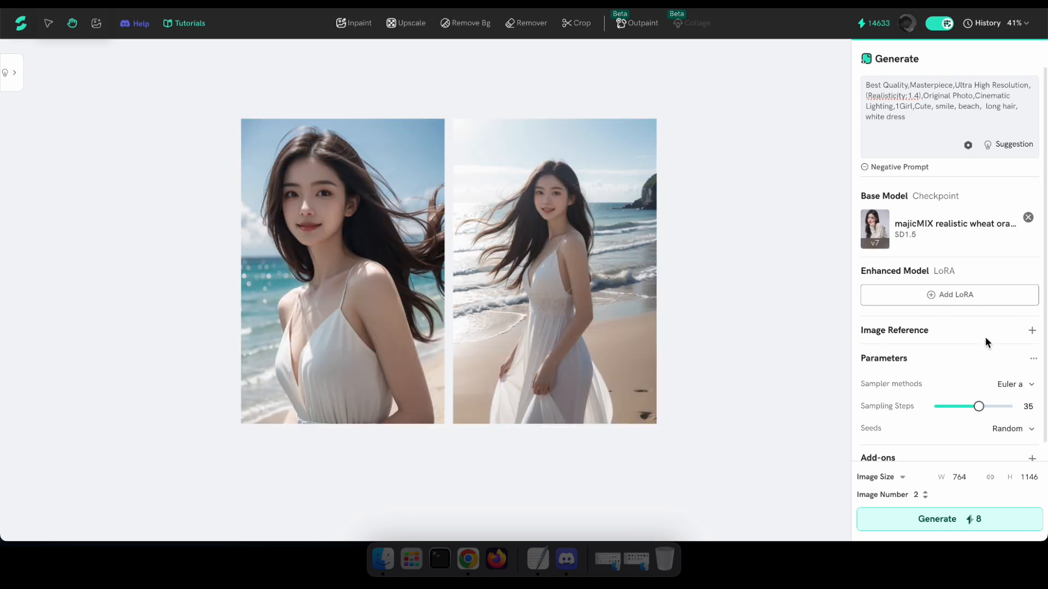
pyautogui.click(950, 295)
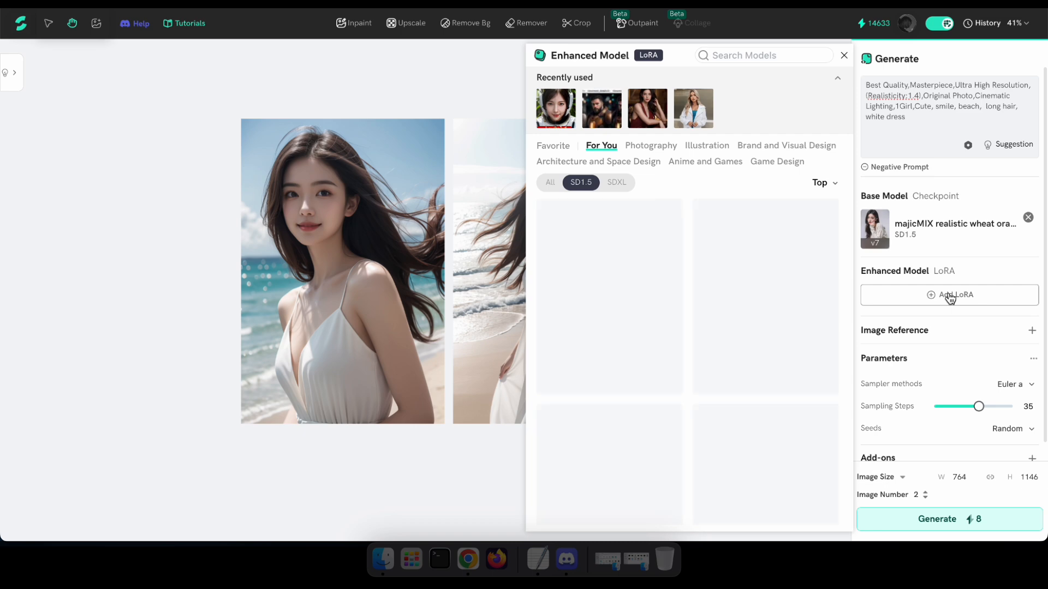
# Add the Blackpink Lisa Lookalike LoRA at 0.8 and generate more white-dress beach portraits.
pyautogui.write('lisa')
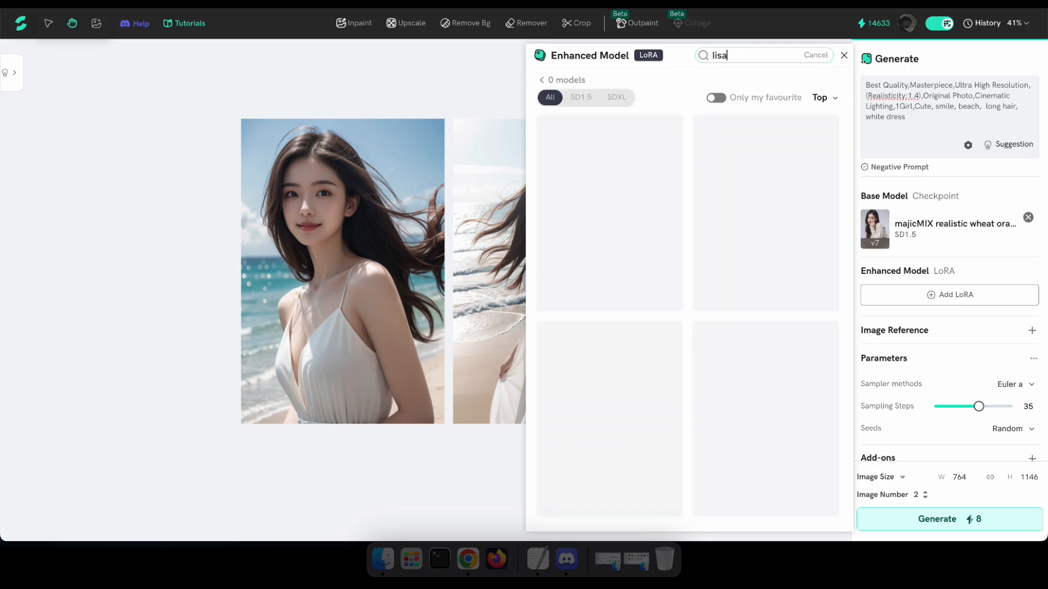
pyautogui.click(609, 377)
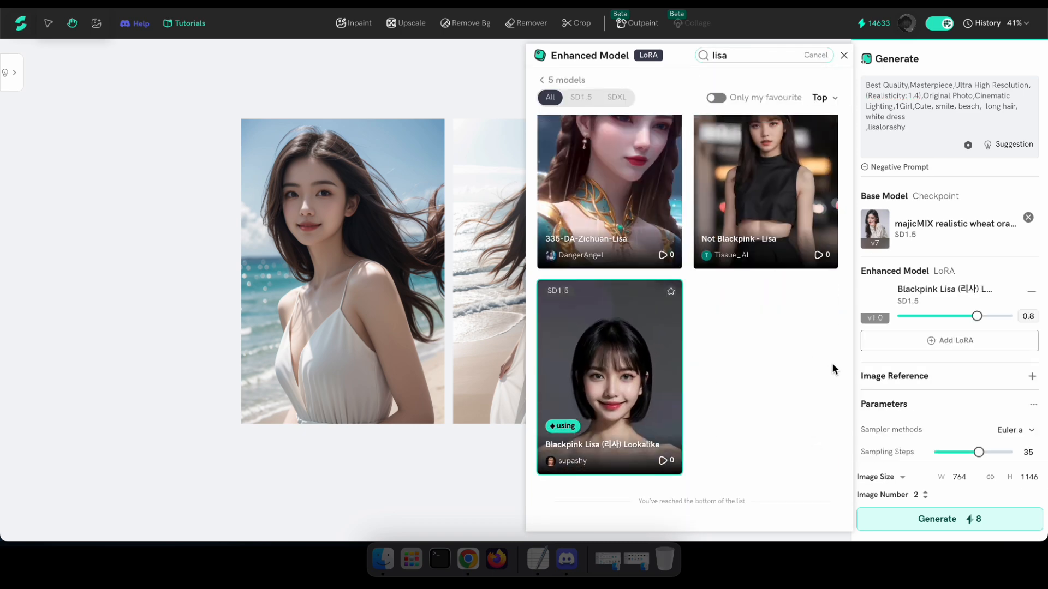
pyautogui.click(844, 55)
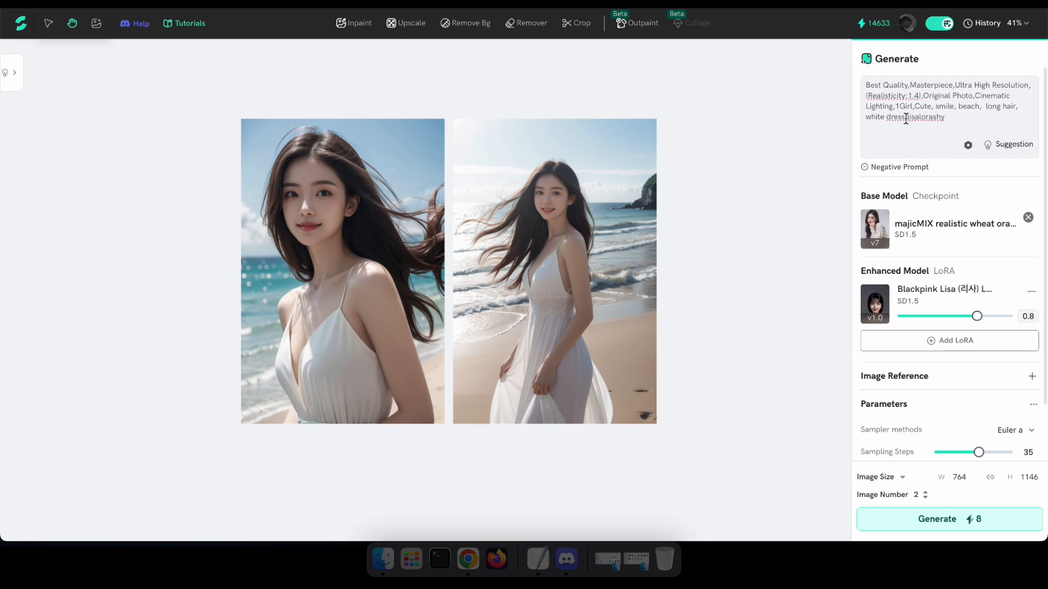
pyautogui.click(949, 519)
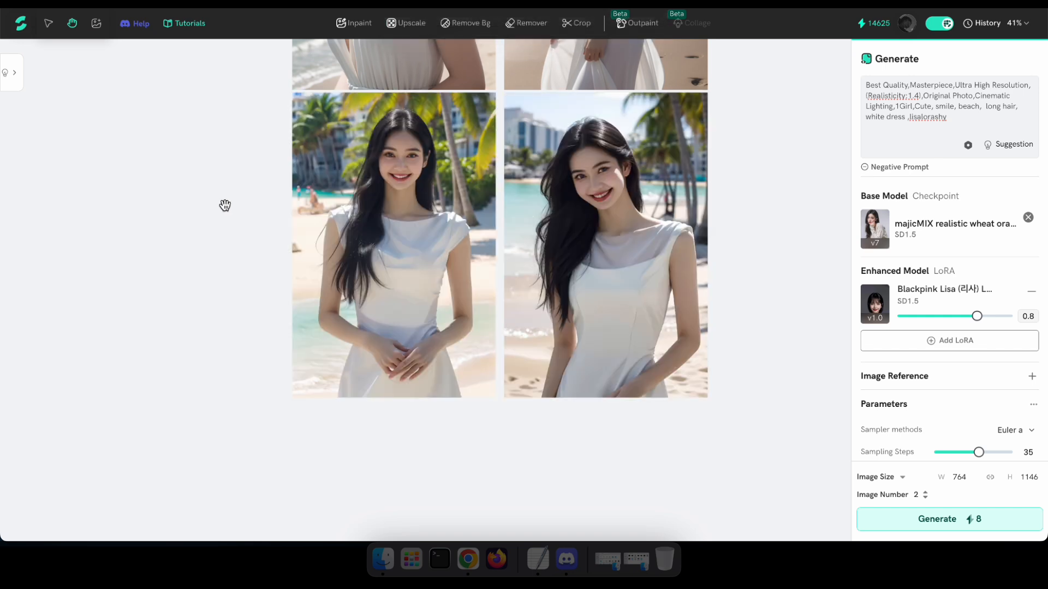
pyautogui.moveTo(225, 214)
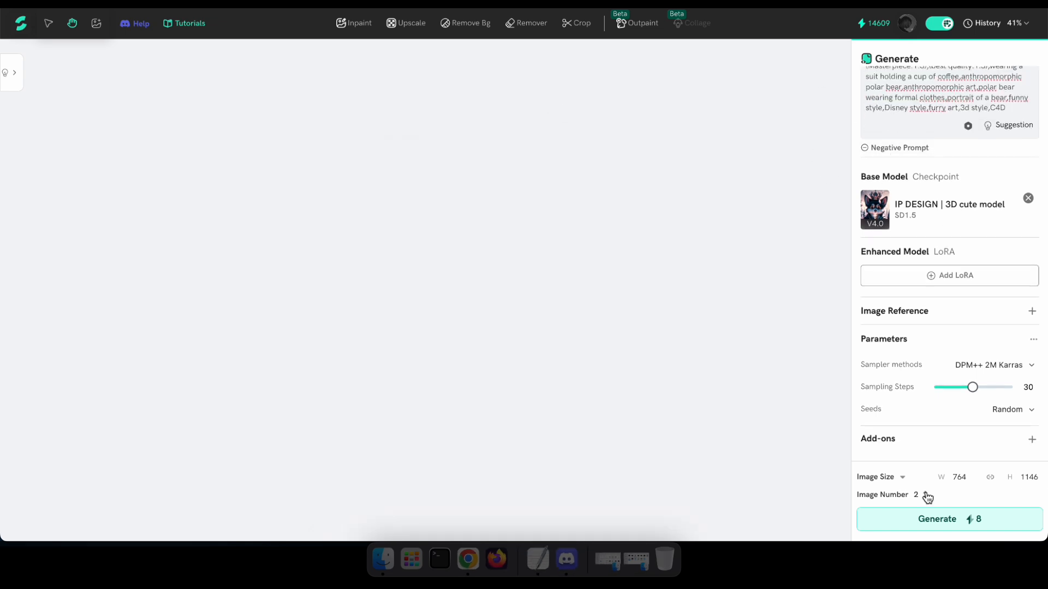
# Raise the image number to 3 and generate the polar bear in a suit.
pyautogui.click(925, 495)
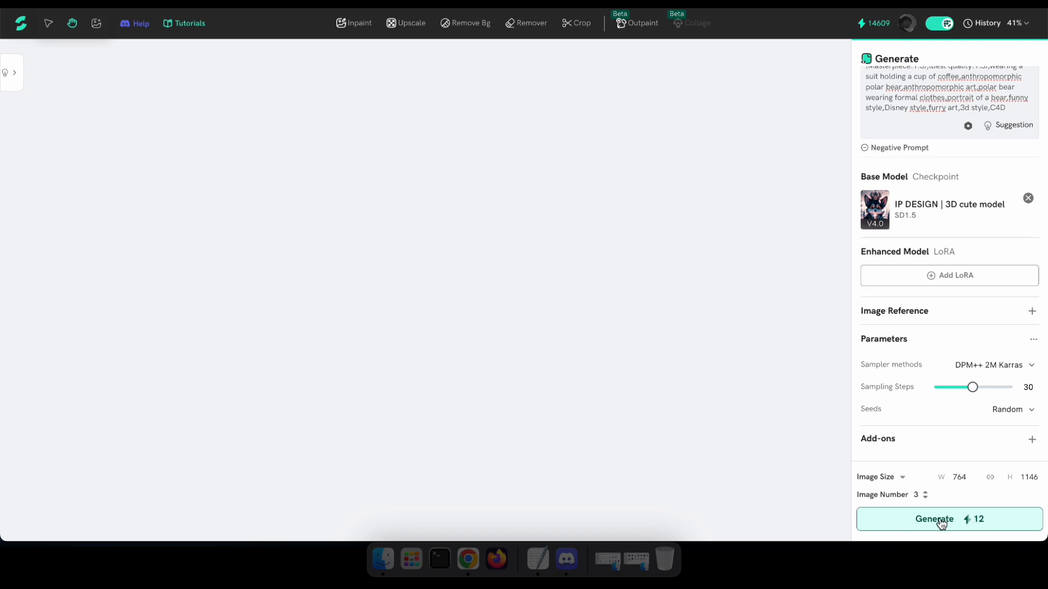
pyautogui.click(933, 520)
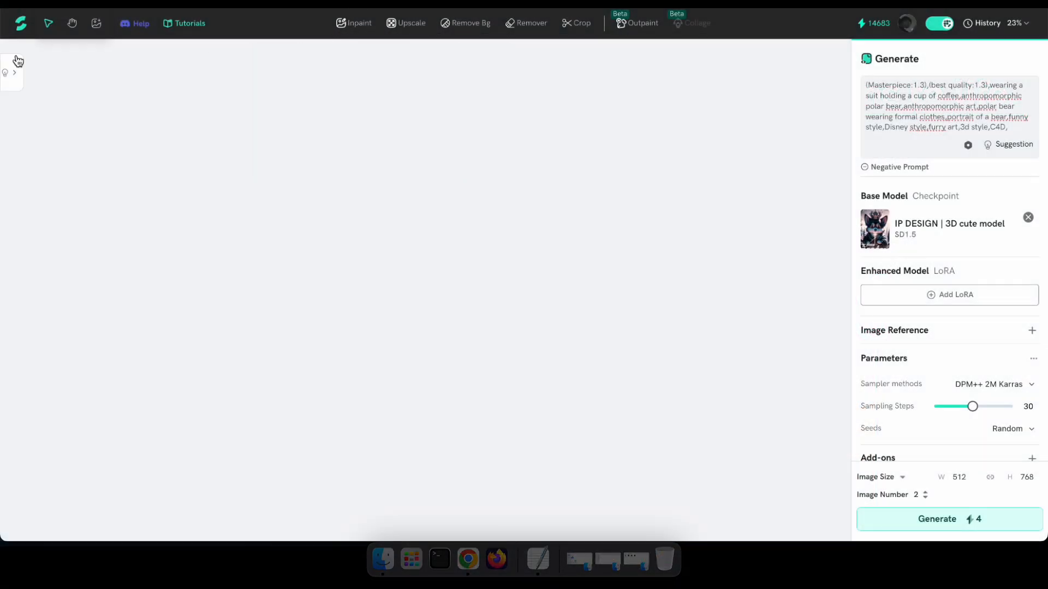
pyautogui.moveTo(97, 23)
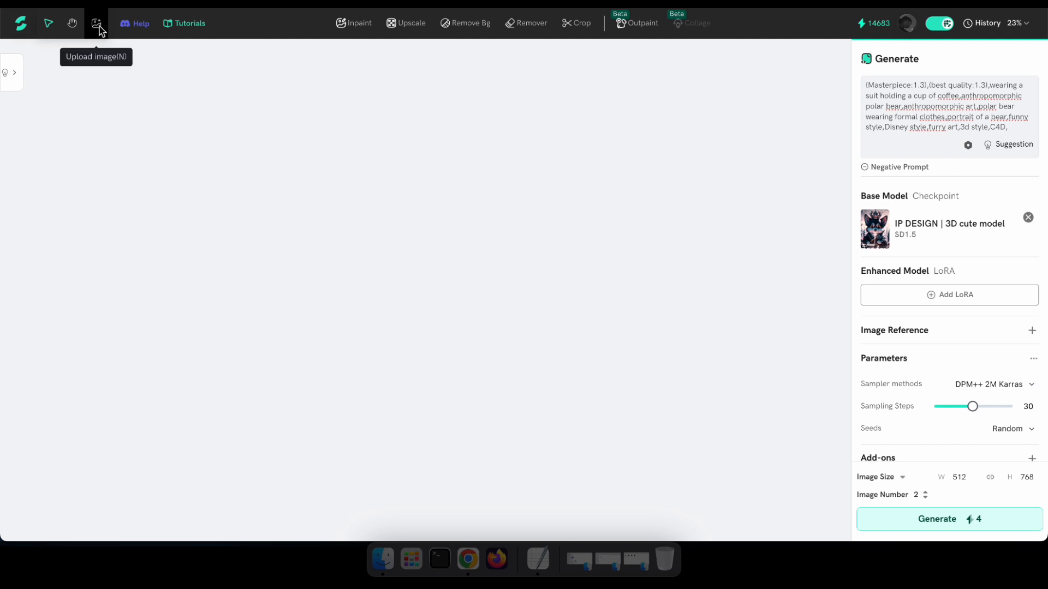
# Upload the cardigan-and-jeans photo and open it in the Inpaint editor.
pyautogui.click(96, 23)
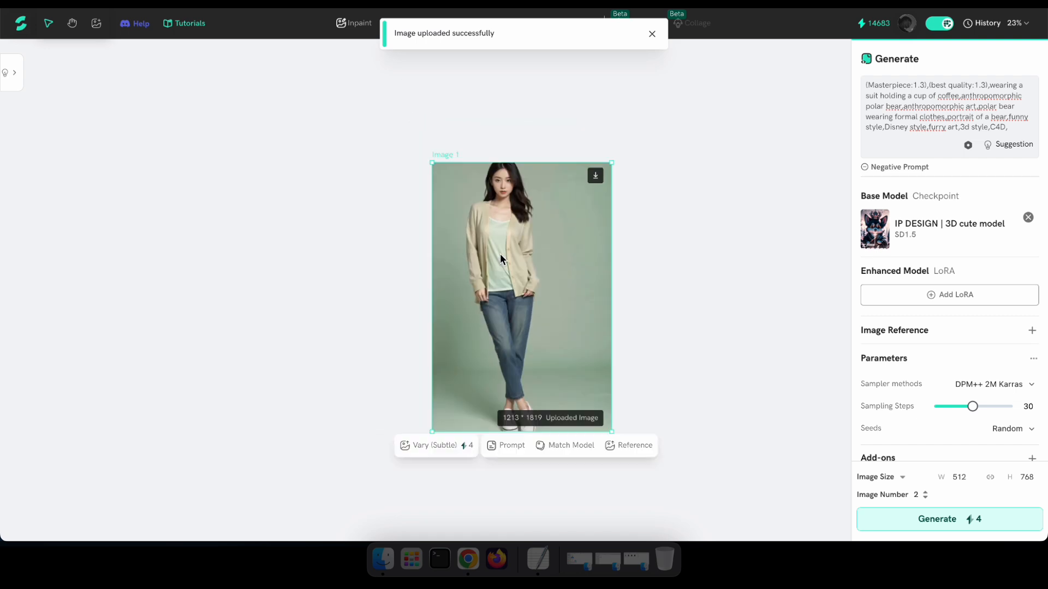
pyautogui.click(353, 22)
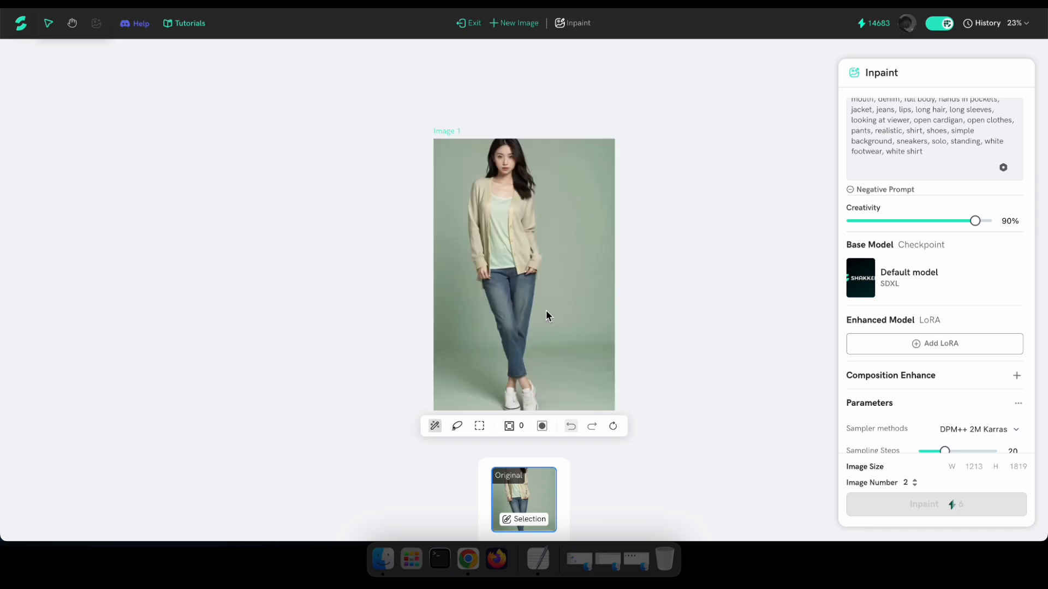
pyautogui.moveTo(465, 354)
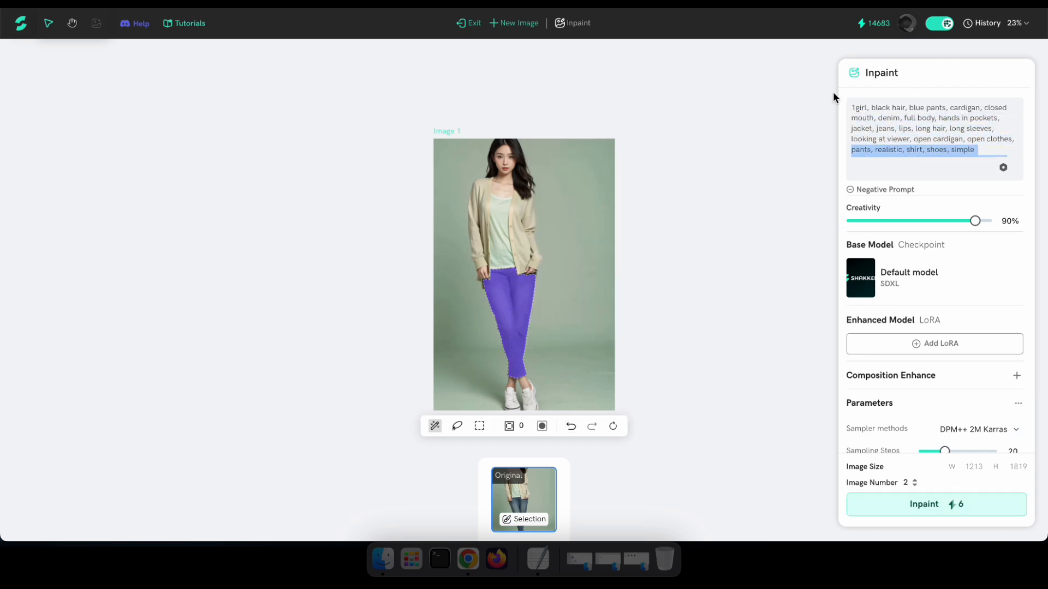
# Set the inpaint prompt to 'black jeans' with creativity around 70%.
pyautogui.write('black')
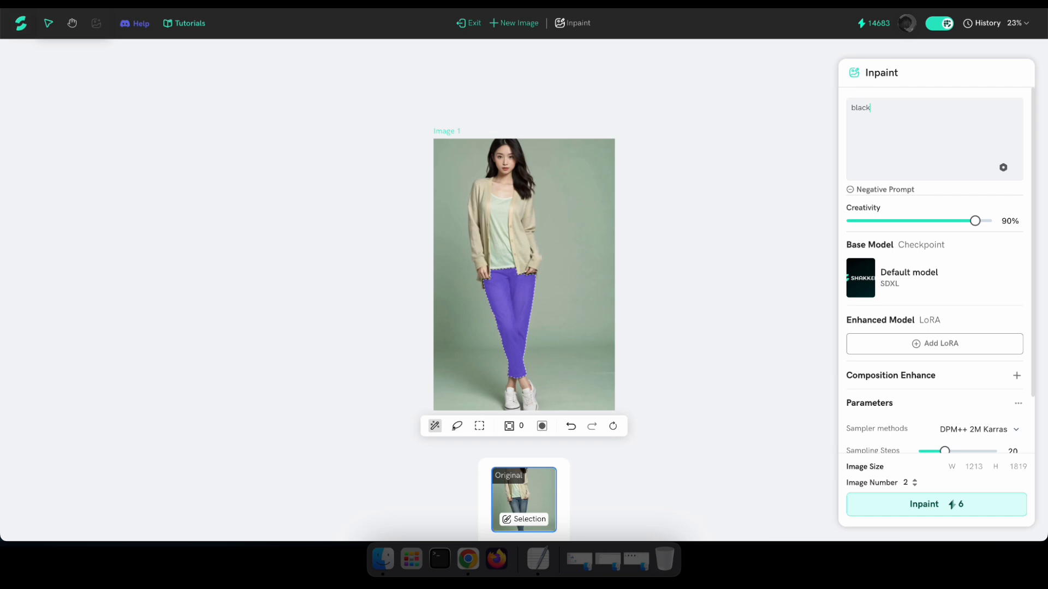
pyautogui.write('jeans')
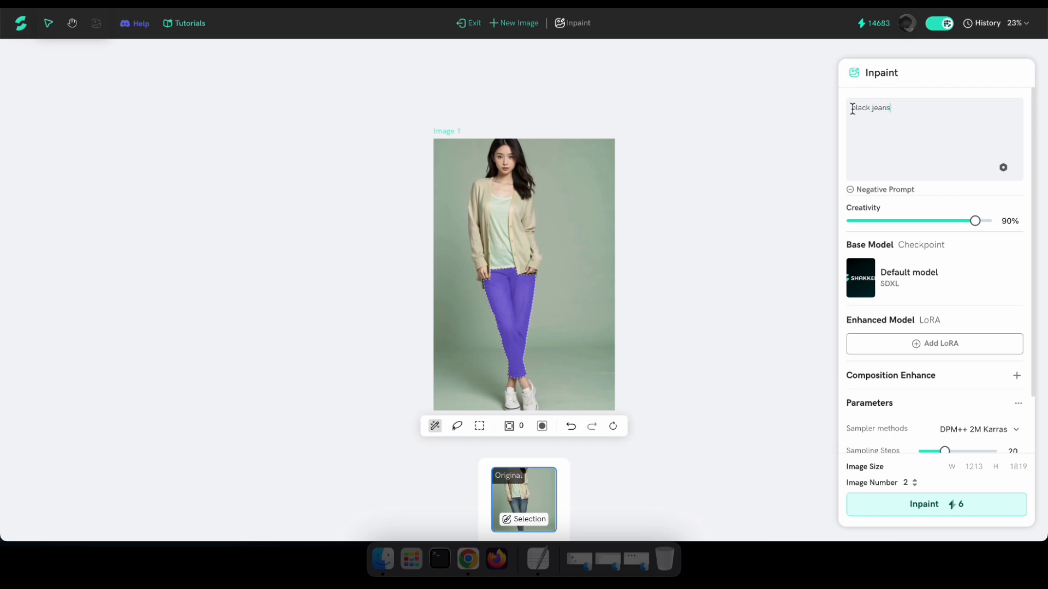
pyautogui.moveTo(976, 221); pyautogui.dragTo(949, 220)
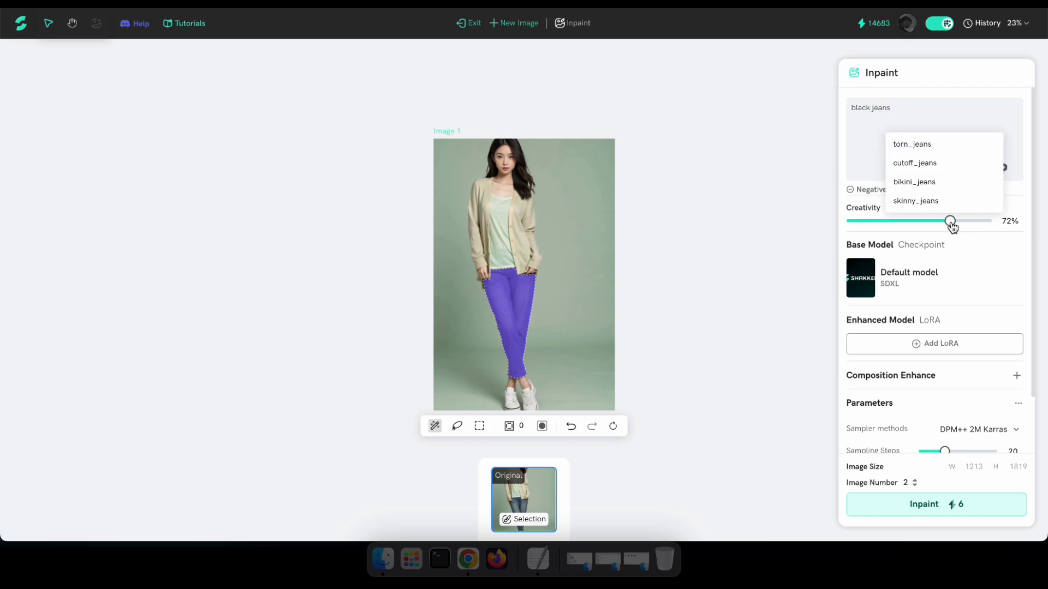
pyautogui.moveTo(950, 220); pyautogui.dragTo(947, 221)
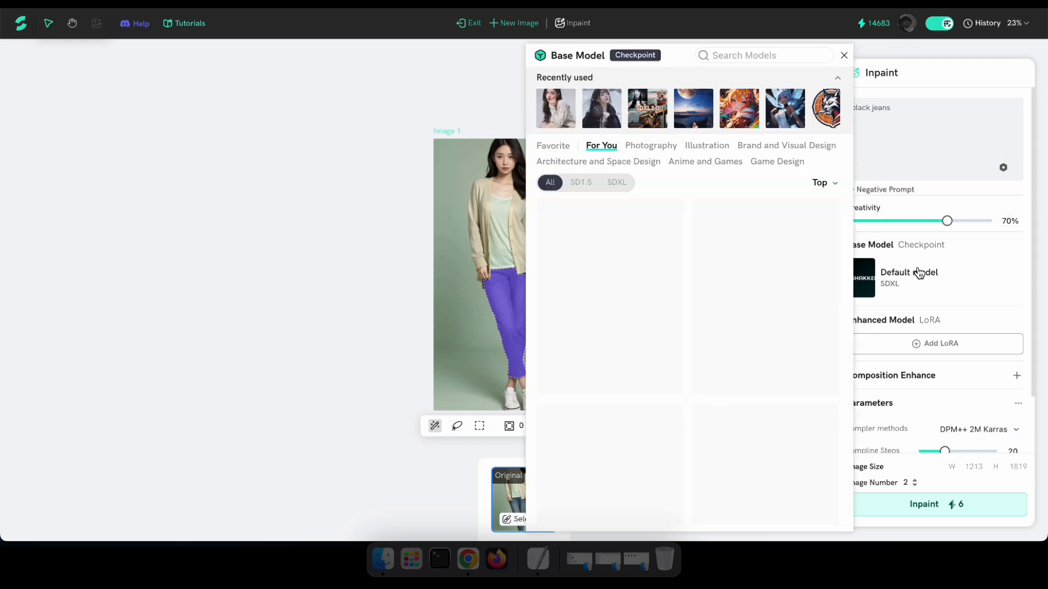
# Choose majicMIX as the base model and inpaint the masked jeans.
pyautogui.click(555, 108)
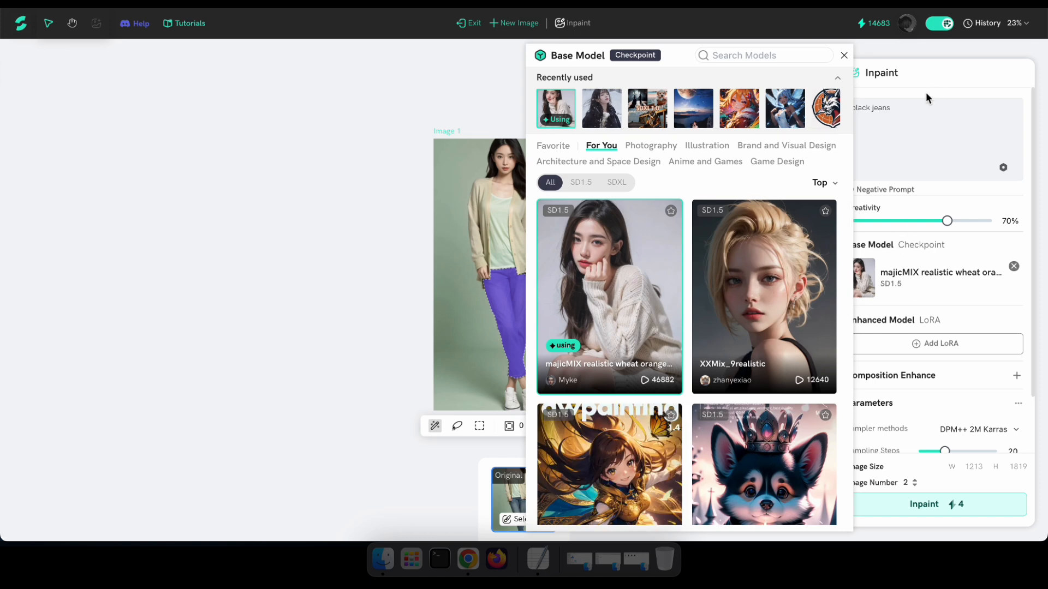
pyautogui.click(844, 55)
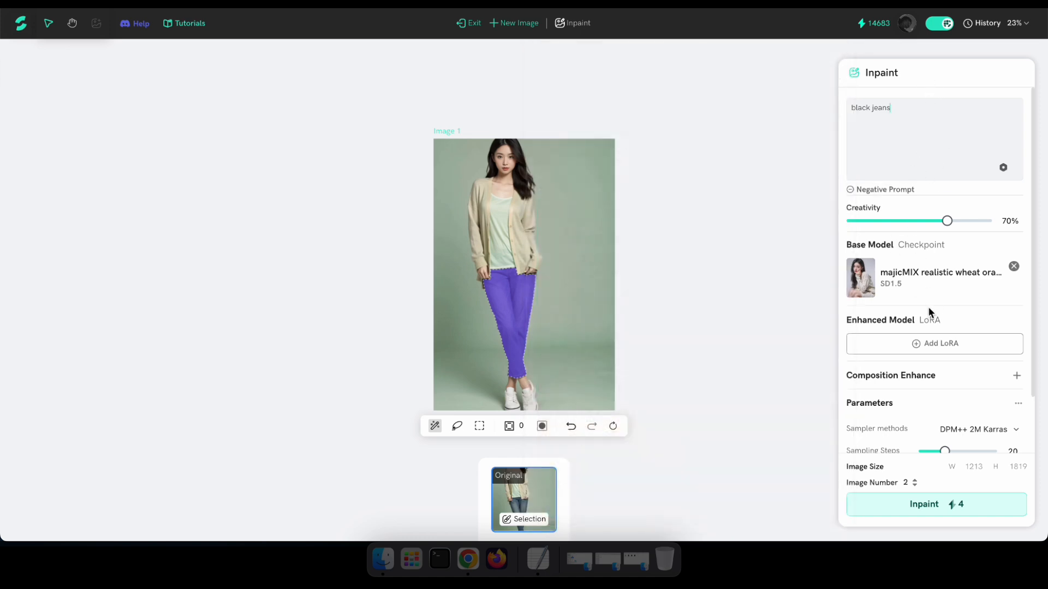
pyautogui.scroll(-3)
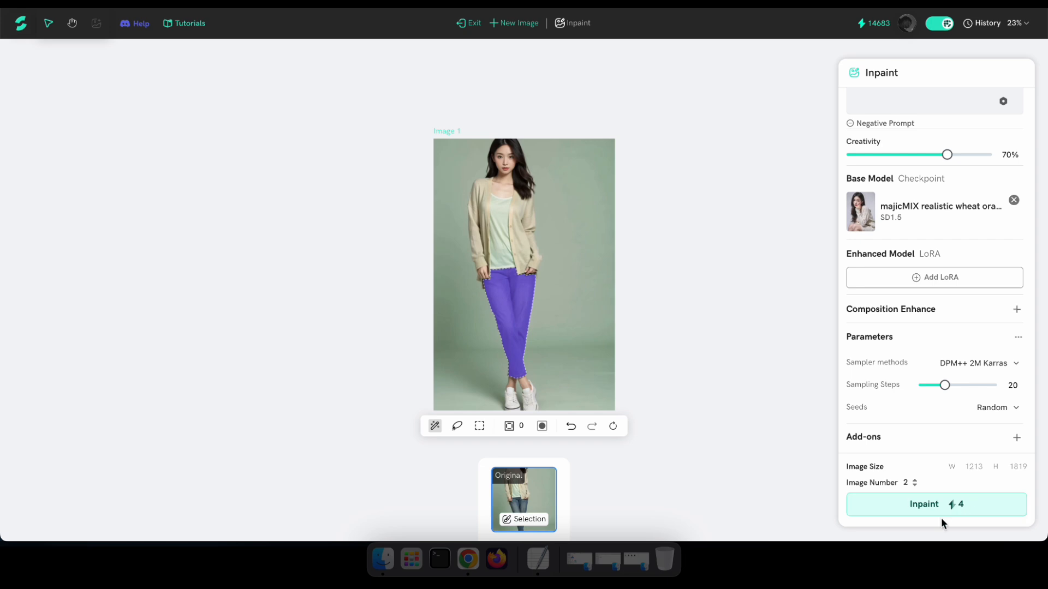
pyautogui.click(936, 505)
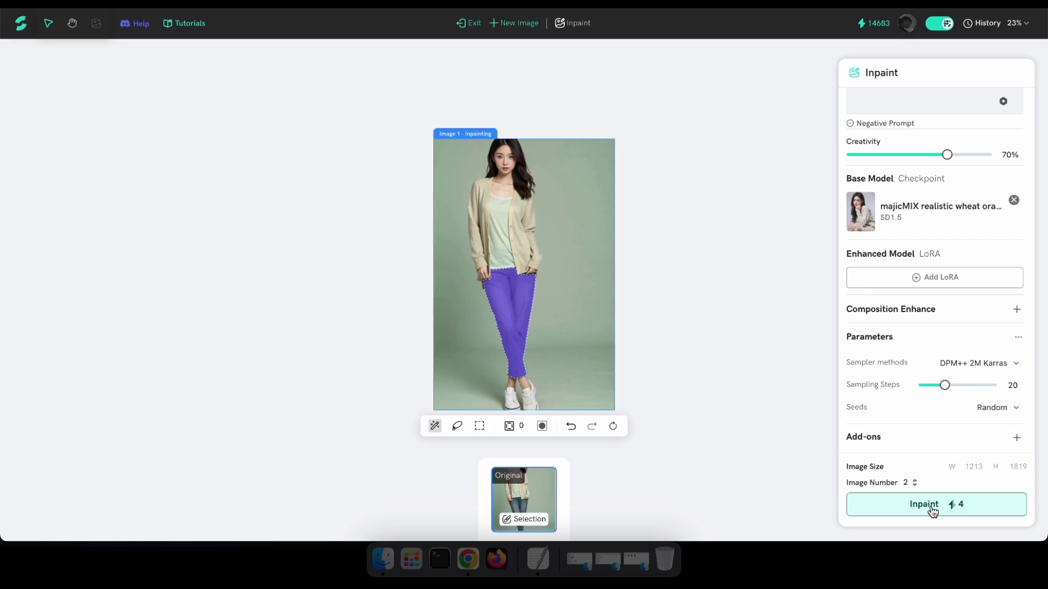
pyautogui.click(931, 505)
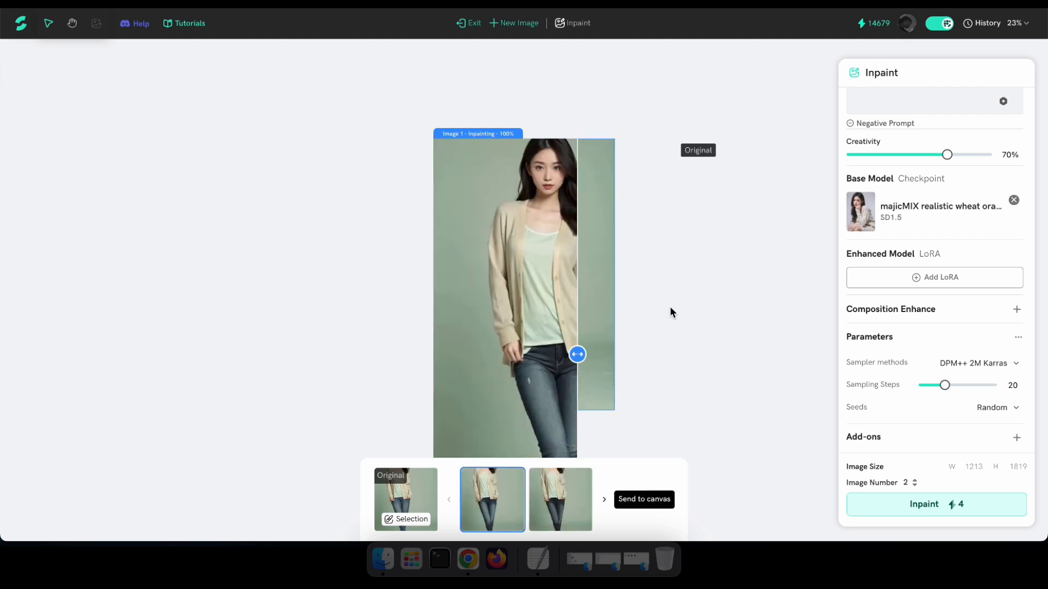
# Preview the second black-jeans result, compare it with the original, and place it on the canvas.
pyautogui.click(560, 500)
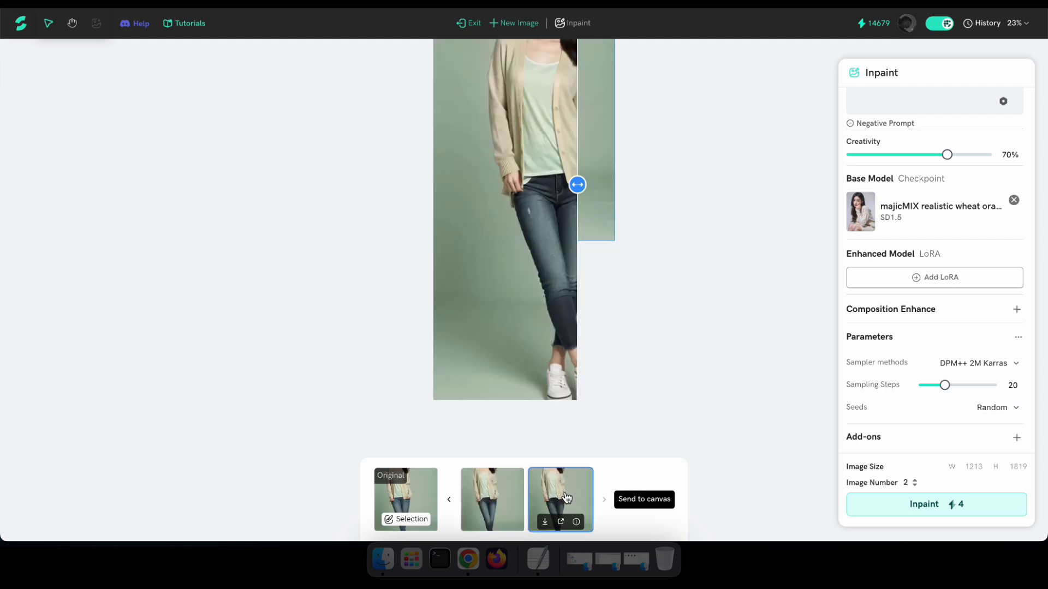
pyautogui.moveTo(576, 185); pyautogui.dragTo(717, 212)
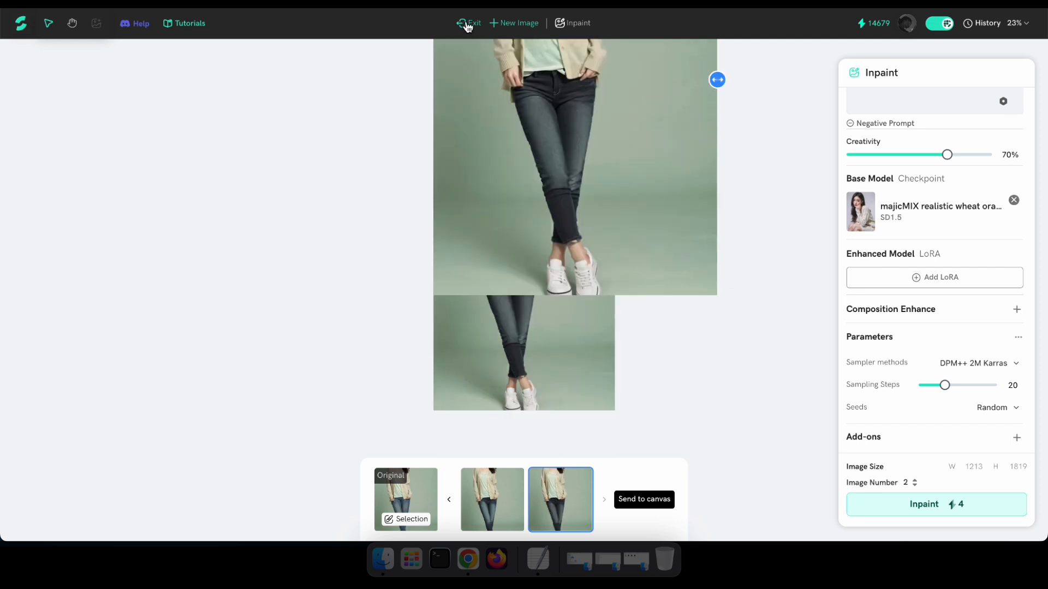
pyautogui.click(467, 23)
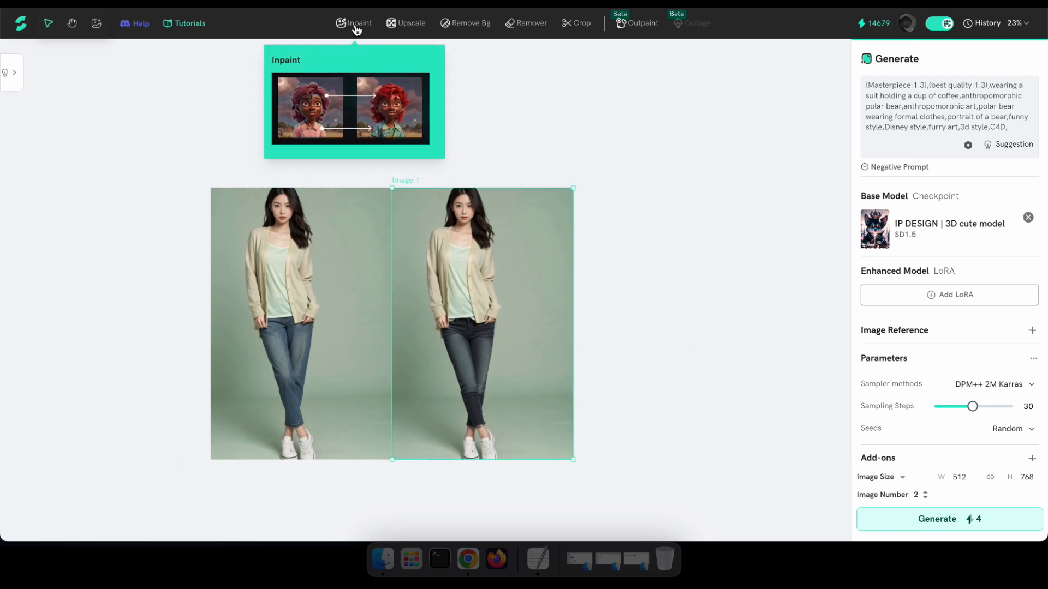
# Inpaint the masked hair of the black-jeans image using the majicMIX realistic checkpoint.
pyautogui.click(358, 22)
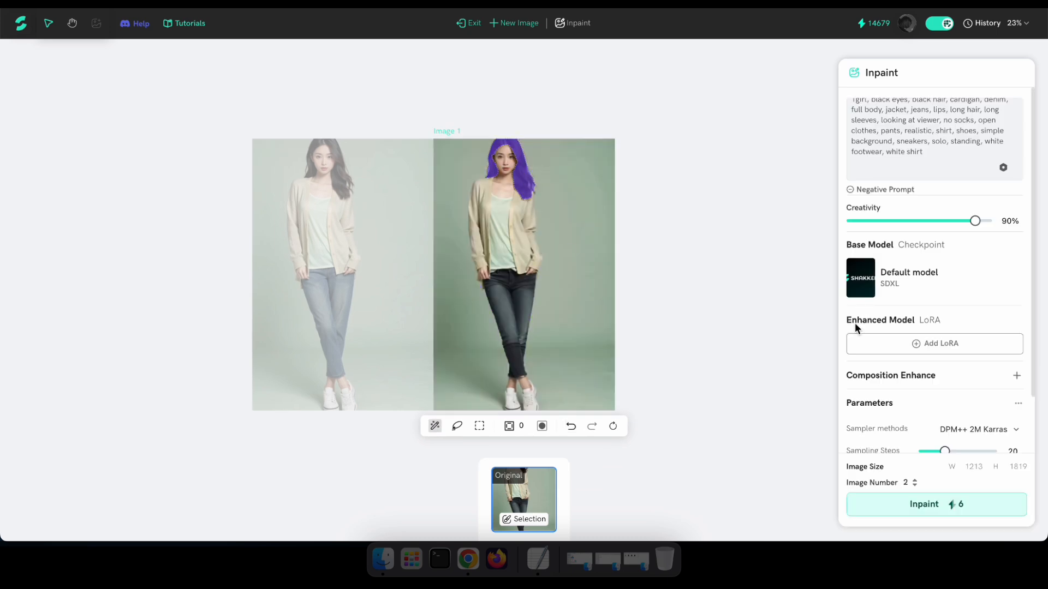
pyautogui.click(861, 278)
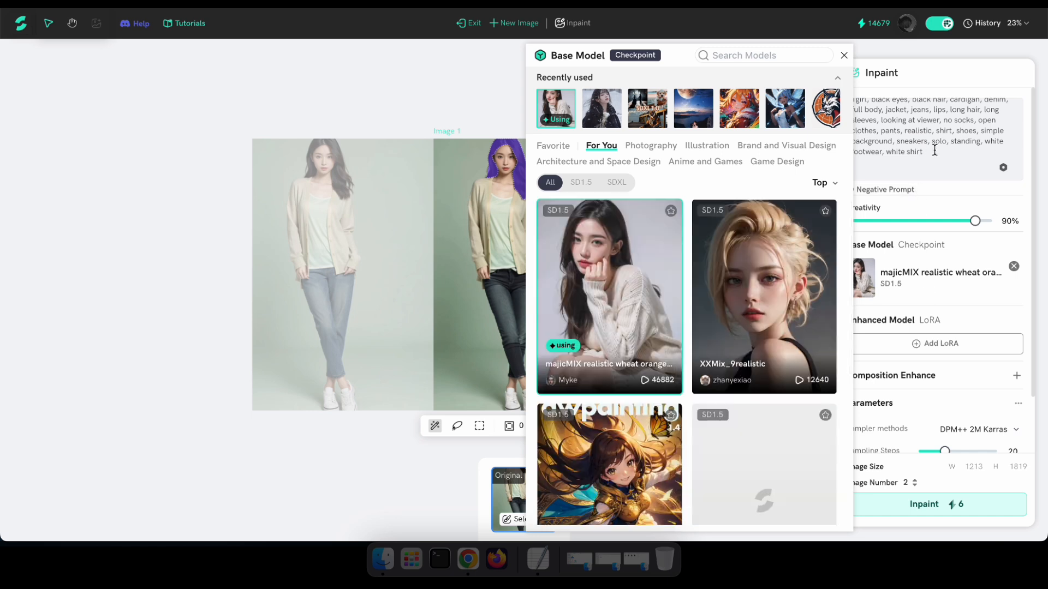
pyautogui.click(844, 55)
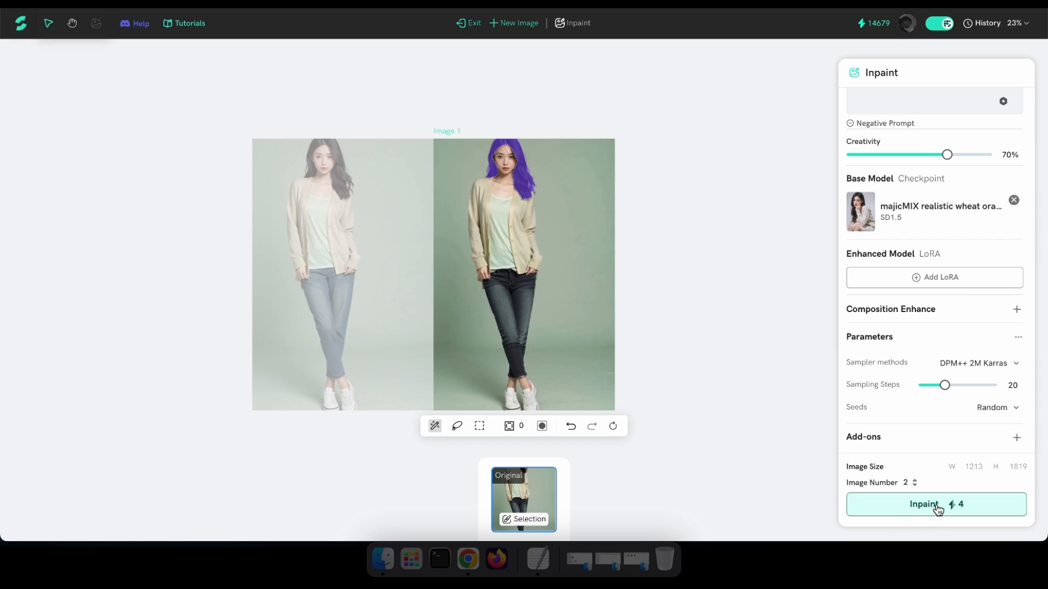
pyautogui.click(936, 505)
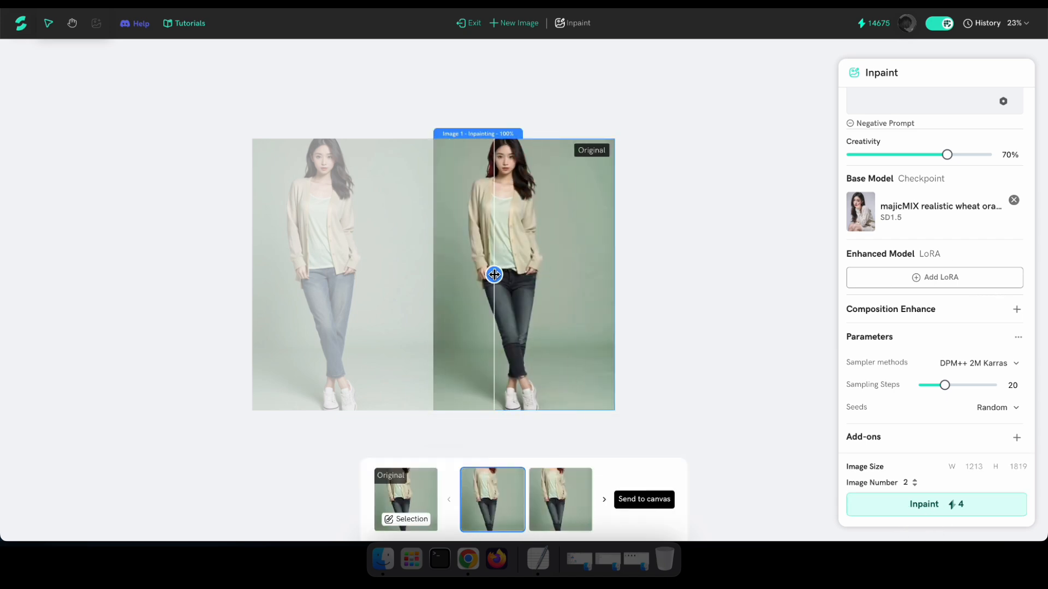
# Compare both red-hair inpaint results and select the second one.
pyautogui.click(560, 500)
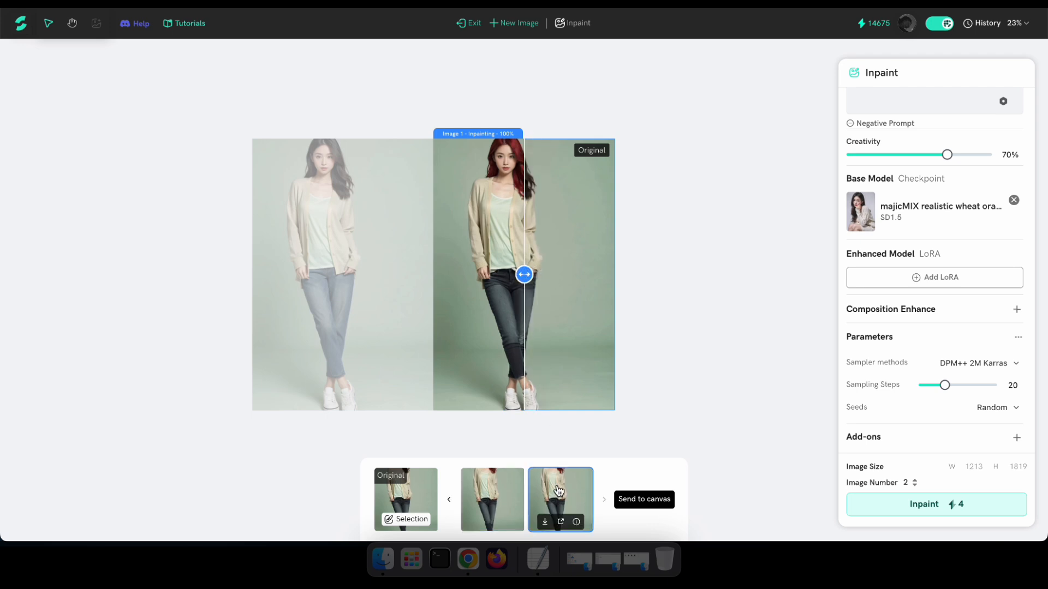
pyautogui.click(492, 499)
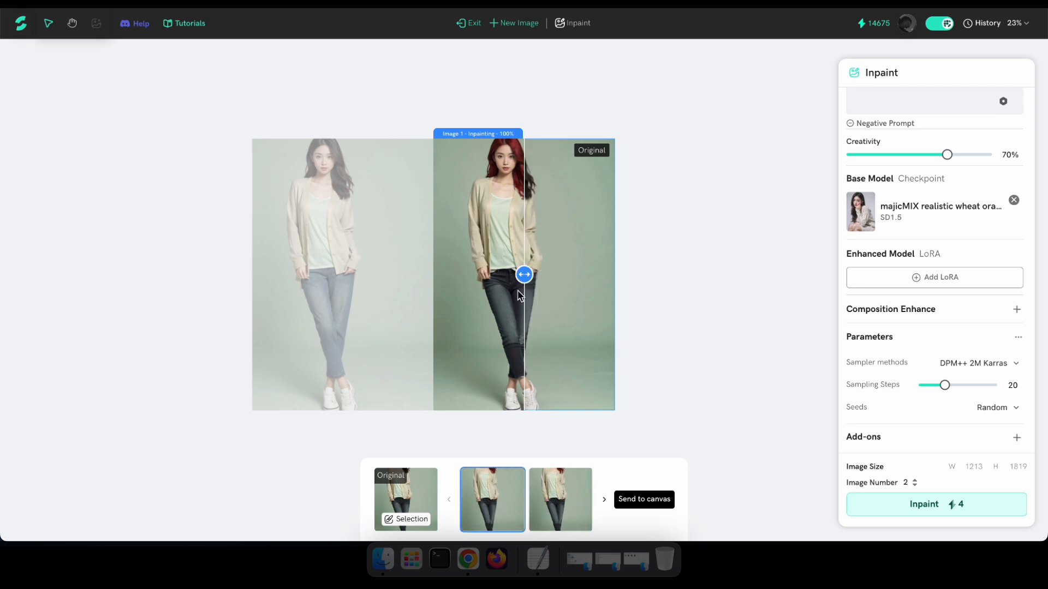
pyautogui.click(560, 499)
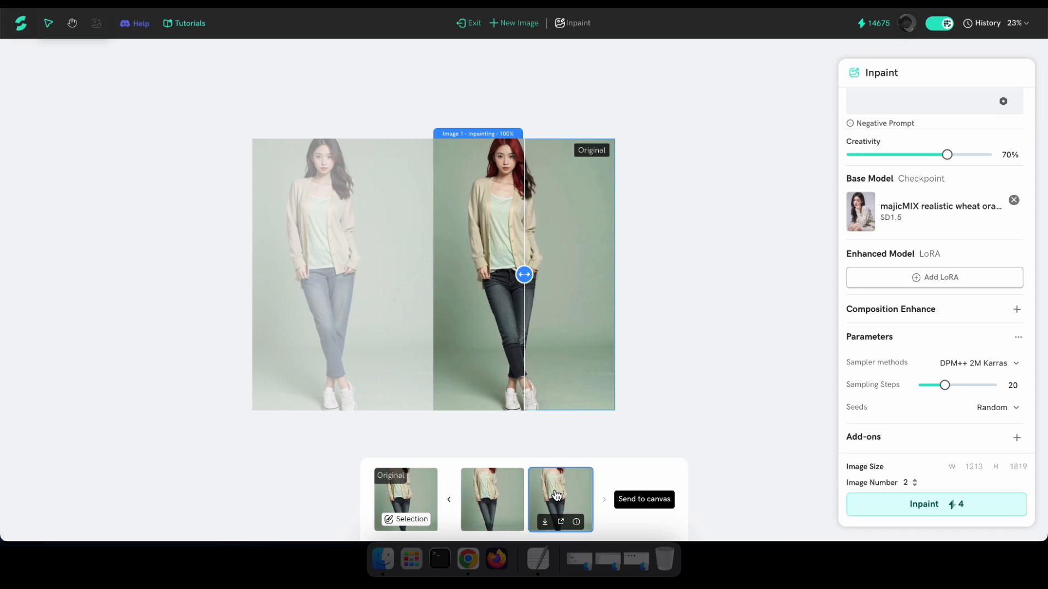
pyautogui.moveTo(575, 494)
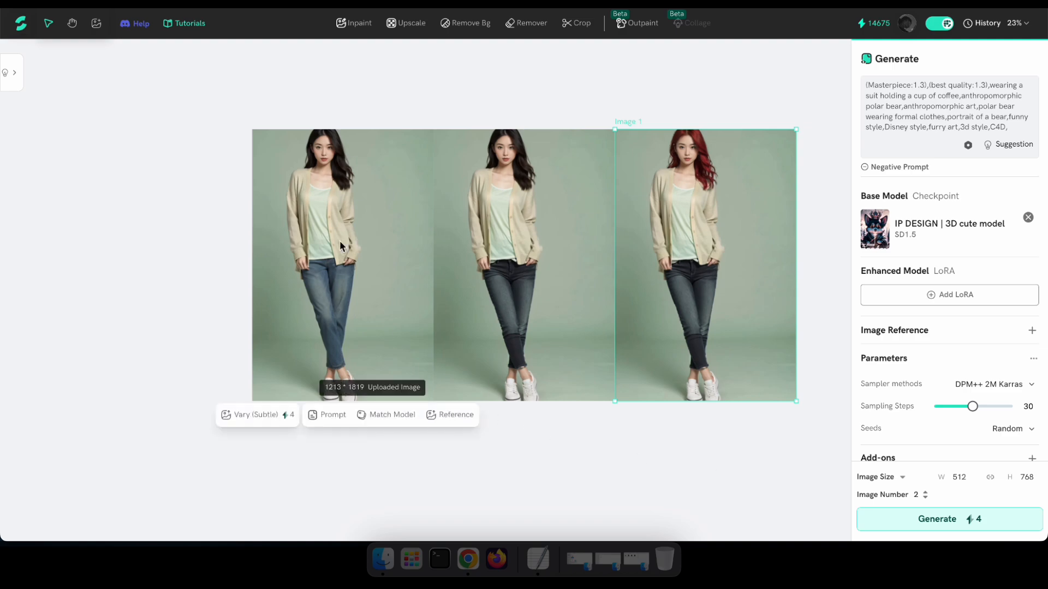
pyautogui.moveTo(681, 182)
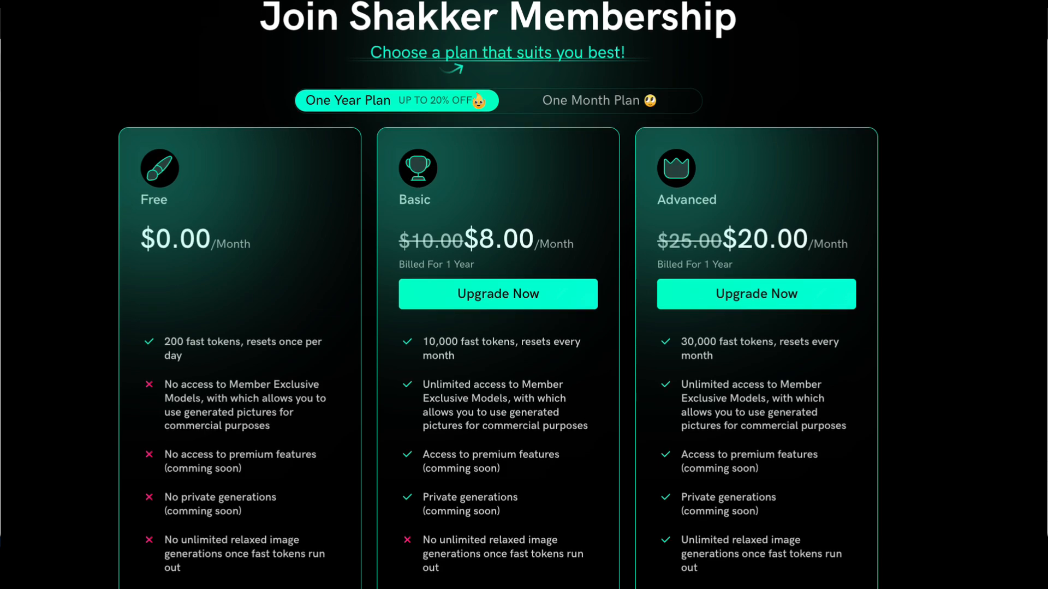
# Scroll through the Free, Basic and Advanced membership plans.
pyautogui.scroll(-3)
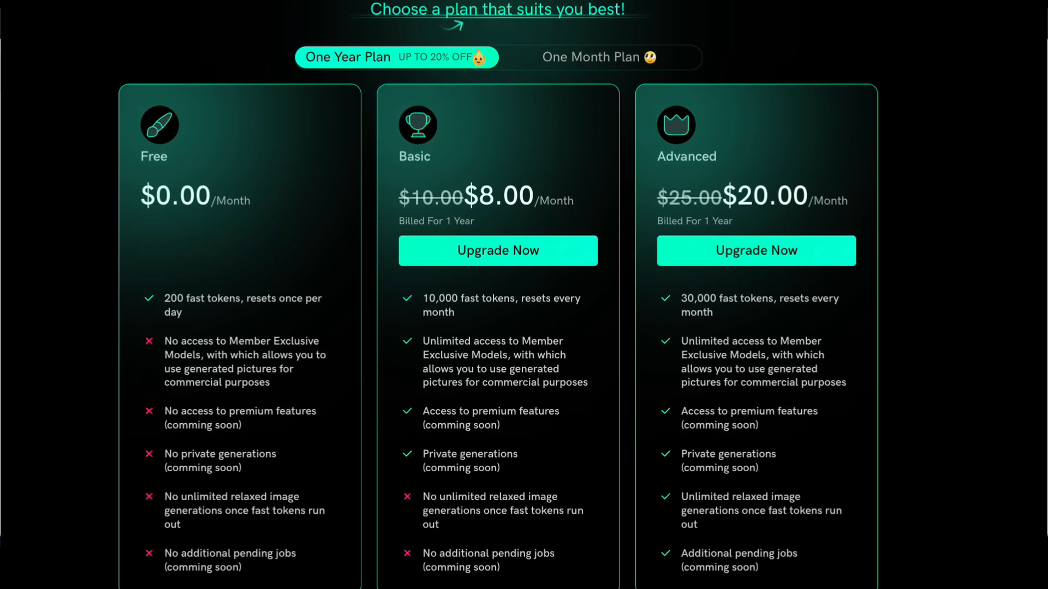
pyautogui.scroll(-3)
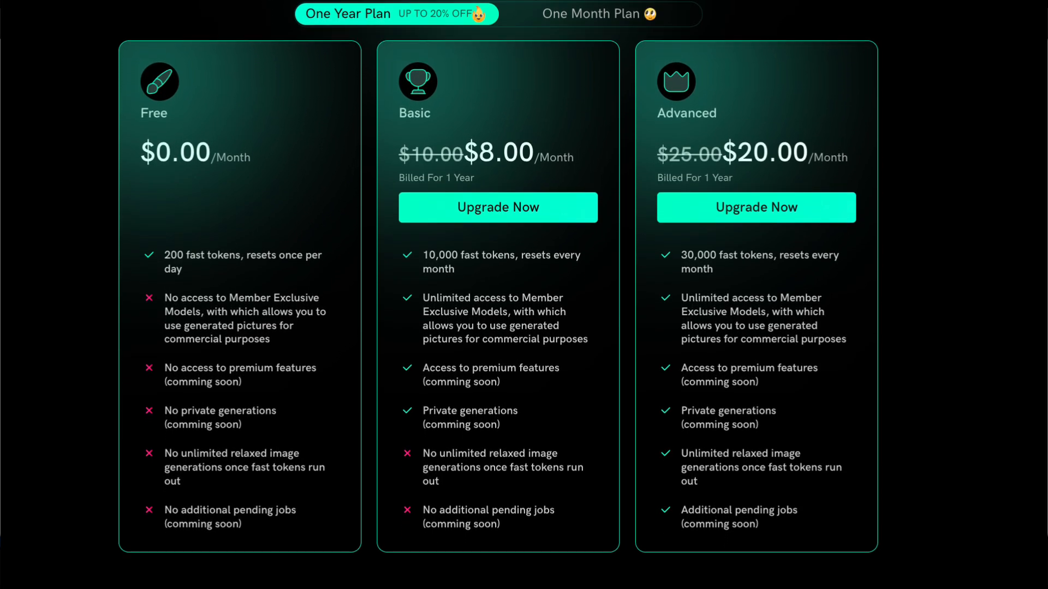